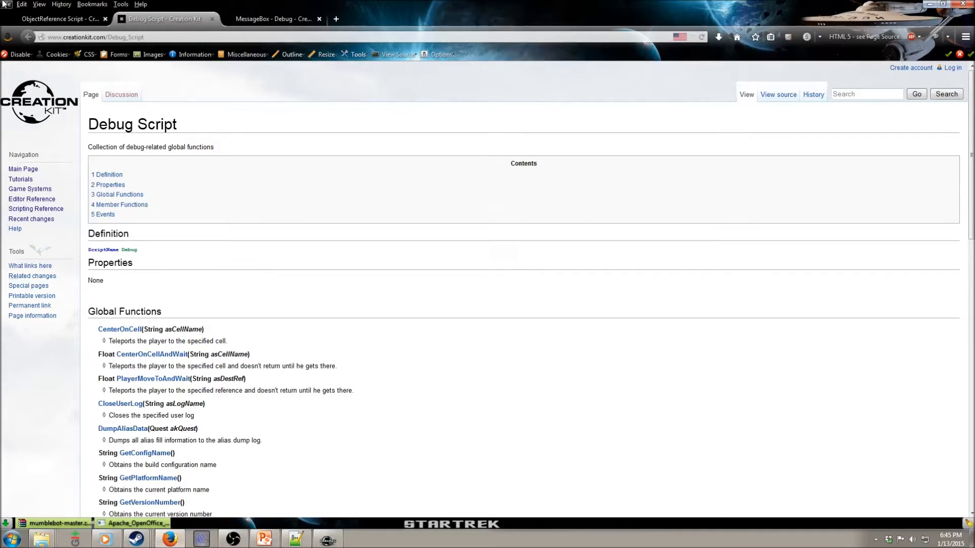
# Consult the ObjectReference Script wiki page, glance at the script in Notepad++, and bring Creation Kit forward
pyautogui.click(56, 19)
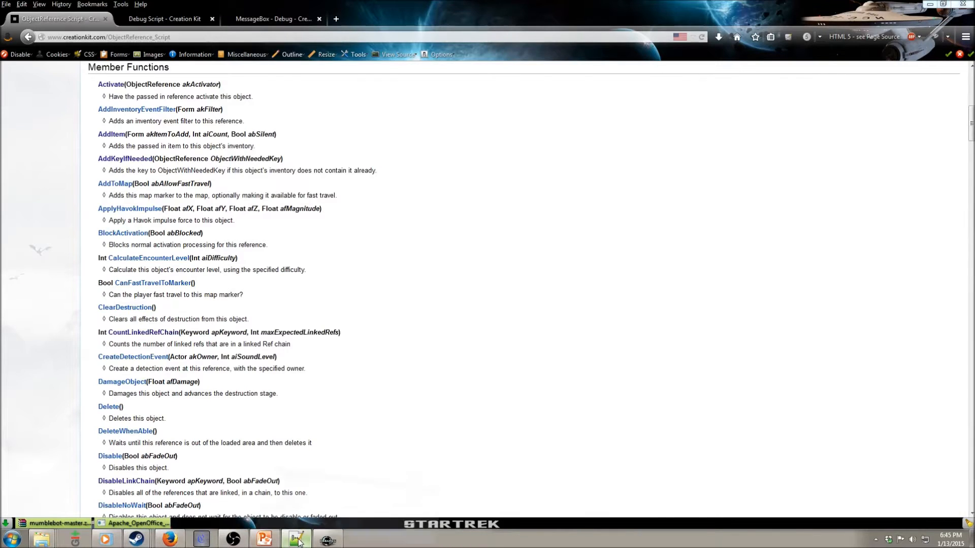
pyautogui.click(295, 538)
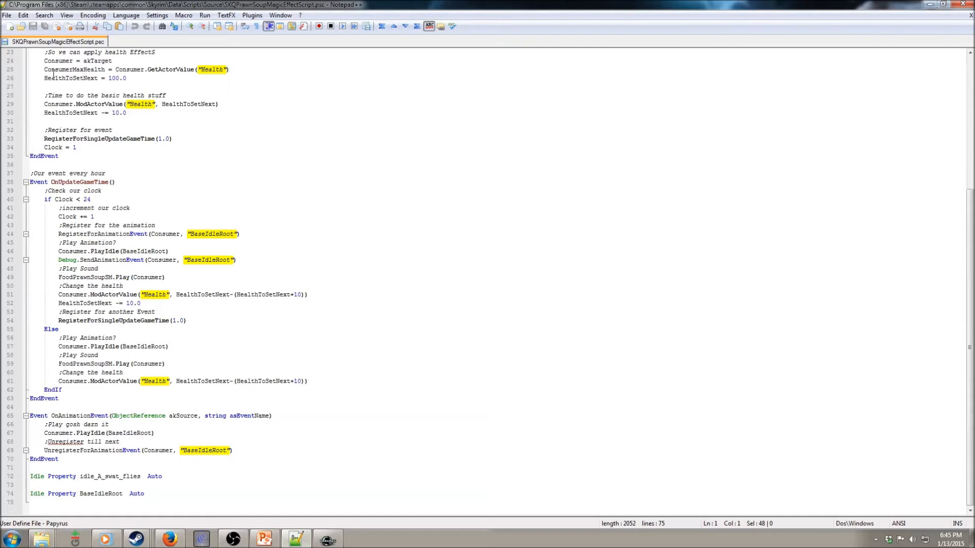
pyautogui.click(328, 538)
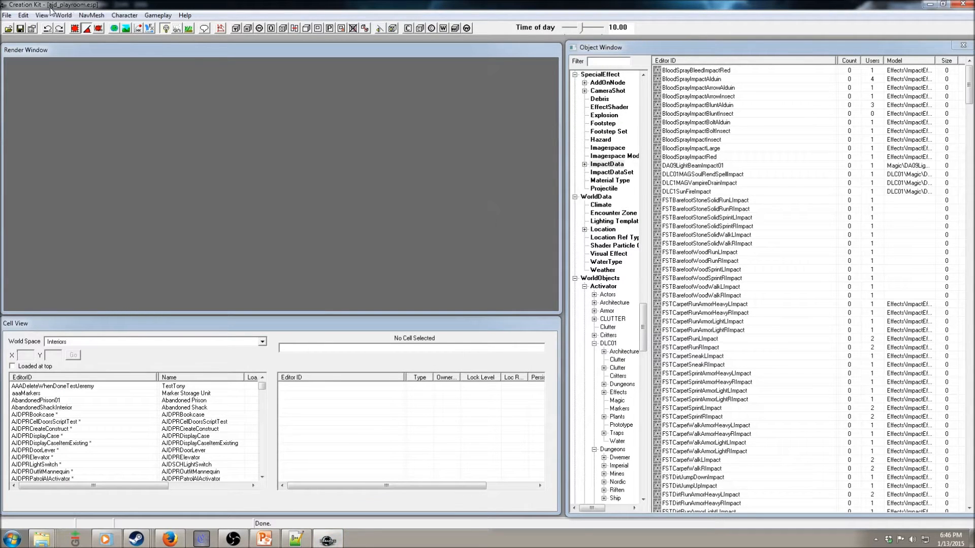
pyautogui.moveTo(254, 6)
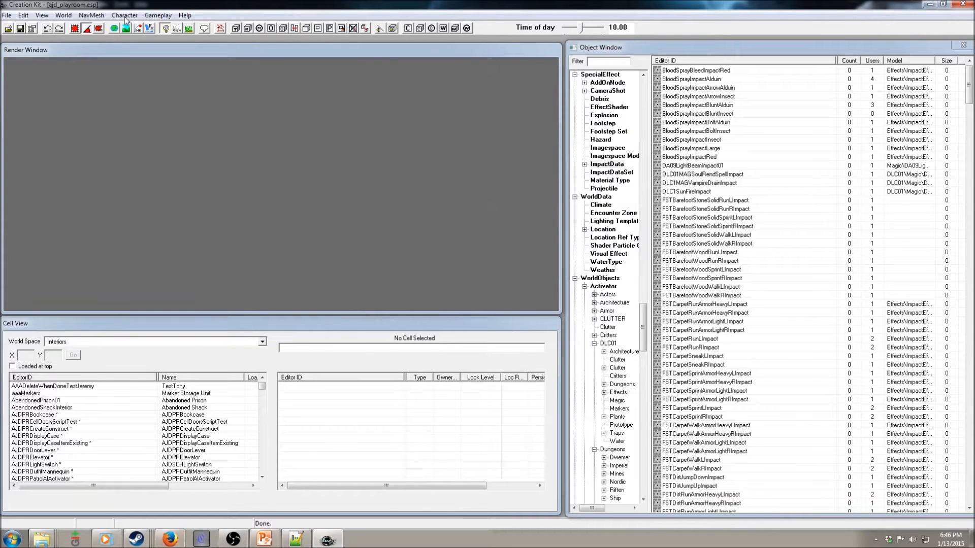
# Create a new cell from World > Cells with the editor ID AJDPRHelloWorldCell
pyautogui.click(63, 15)
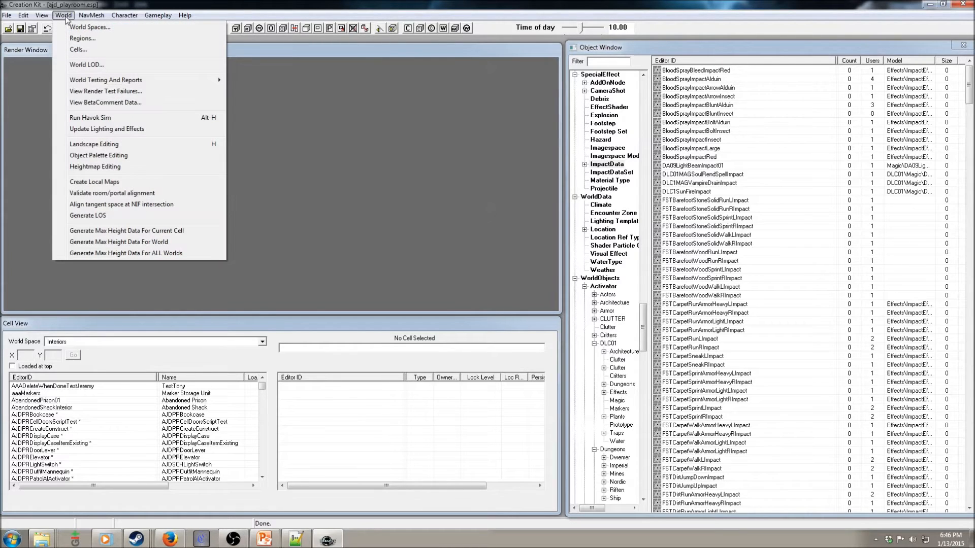
pyautogui.click(91, 15)
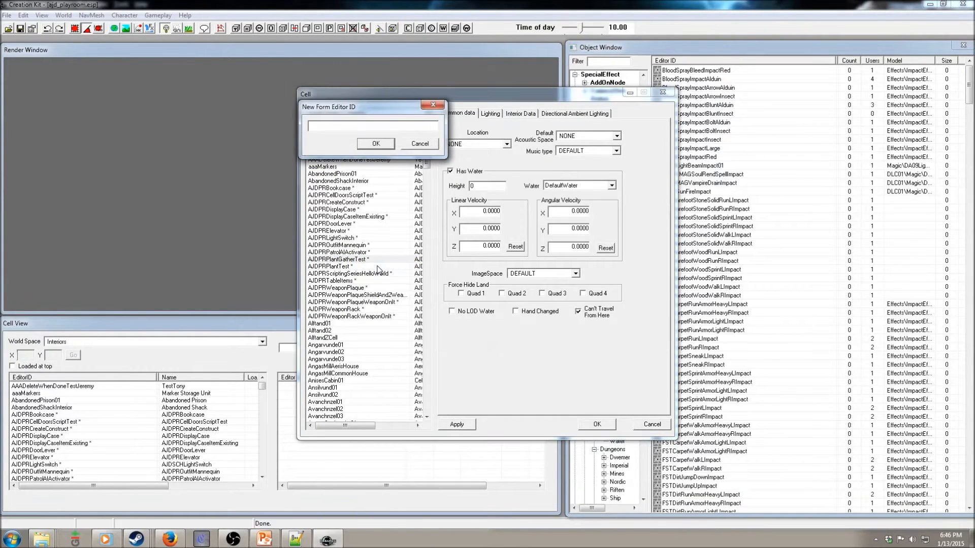
pyautogui.write('AJDPR')
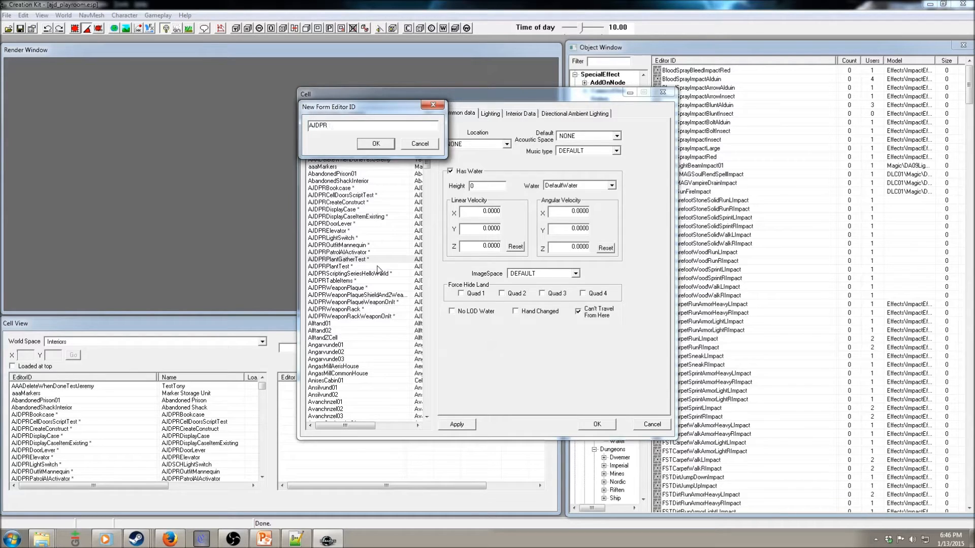
pyautogui.write('HelloWorldCell')
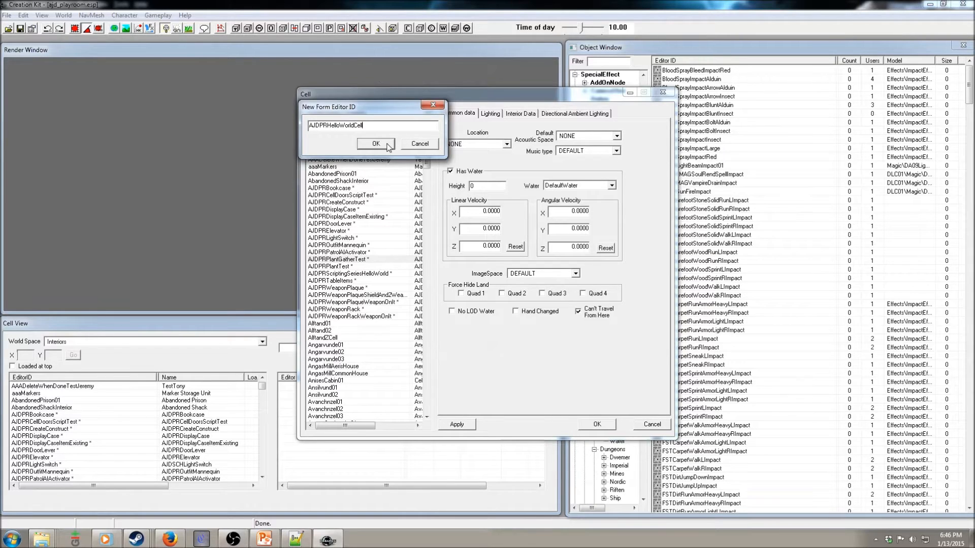
pyautogui.click(375, 144)
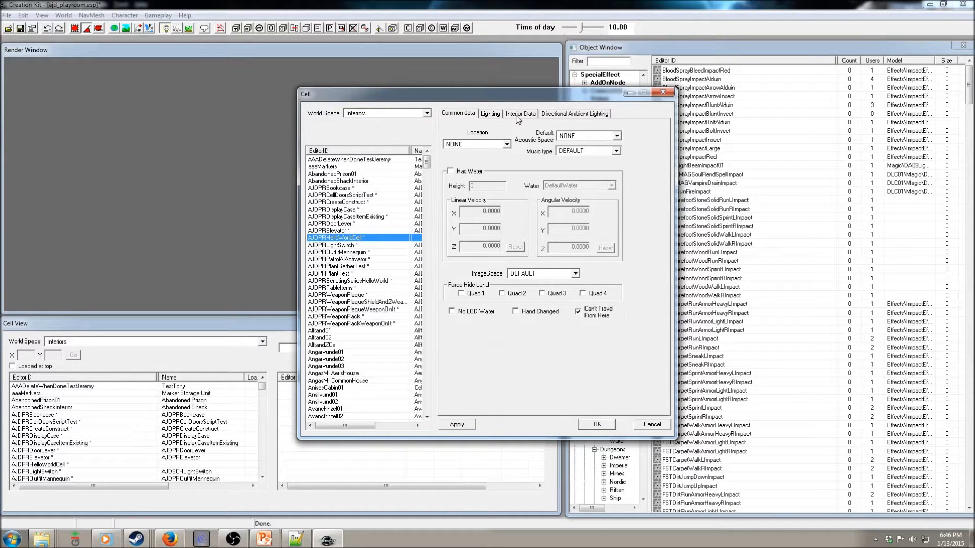
# Give the new cell its name on the Interior Data settings
pyautogui.click(520, 113)
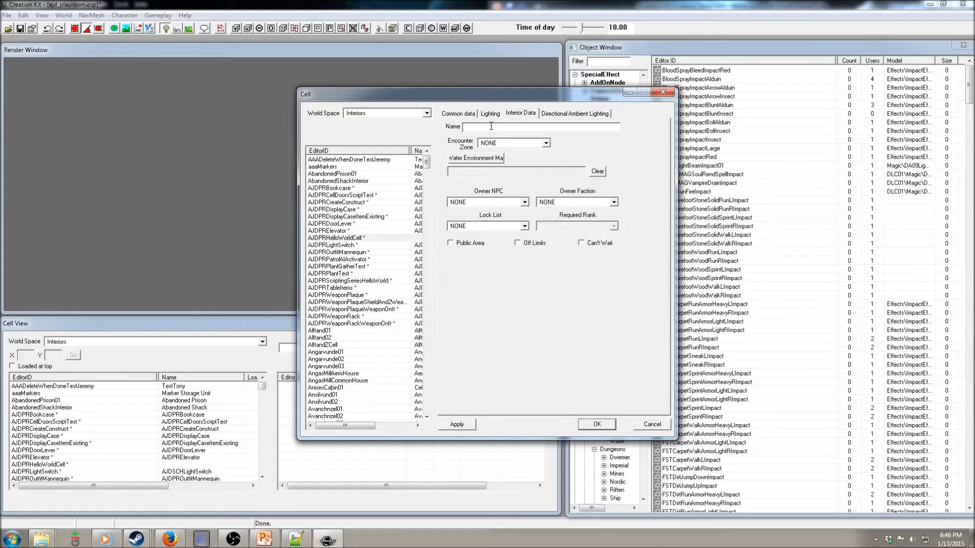
pyautogui.write('Hel')
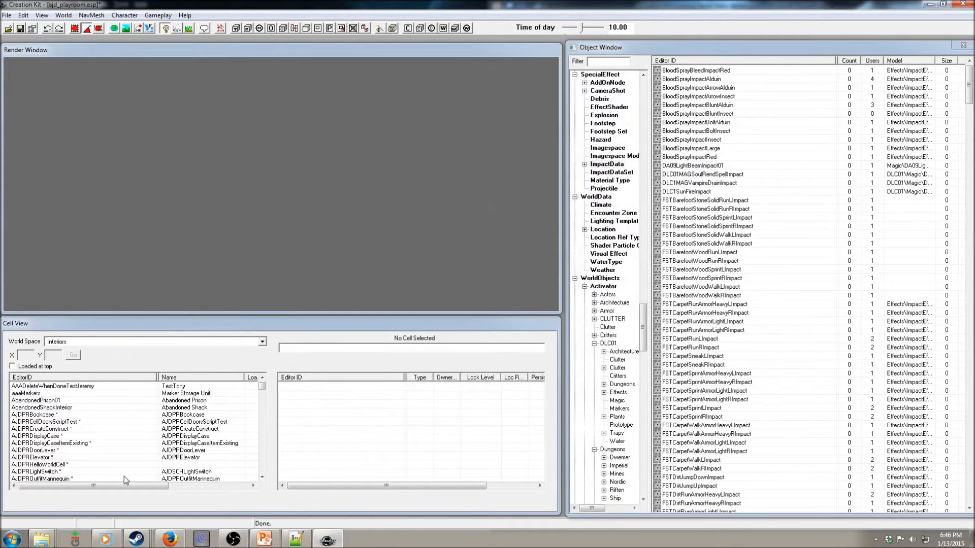
# Load AJDPRHelloWorldCell for editing and list the Container objects
pyautogui.click(40, 464)
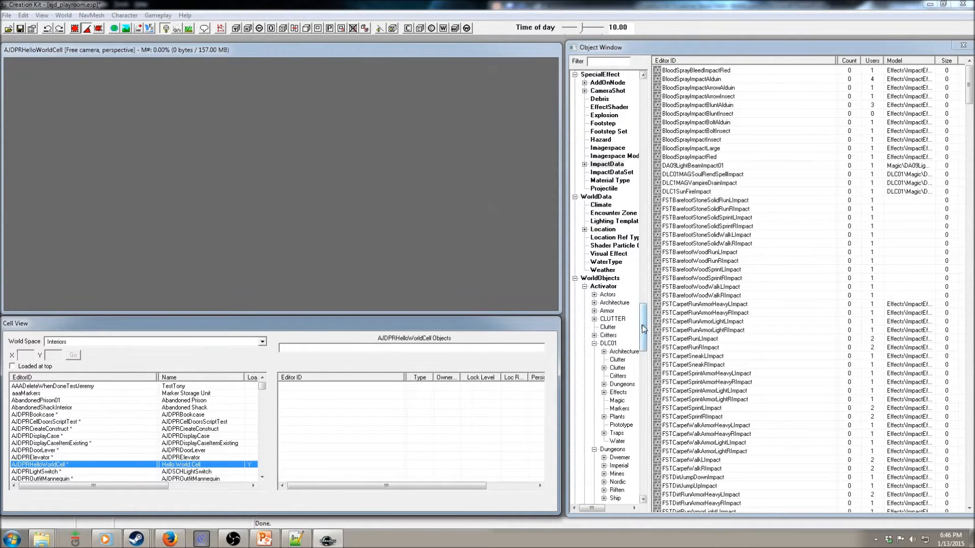
pyautogui.scroll(-3)
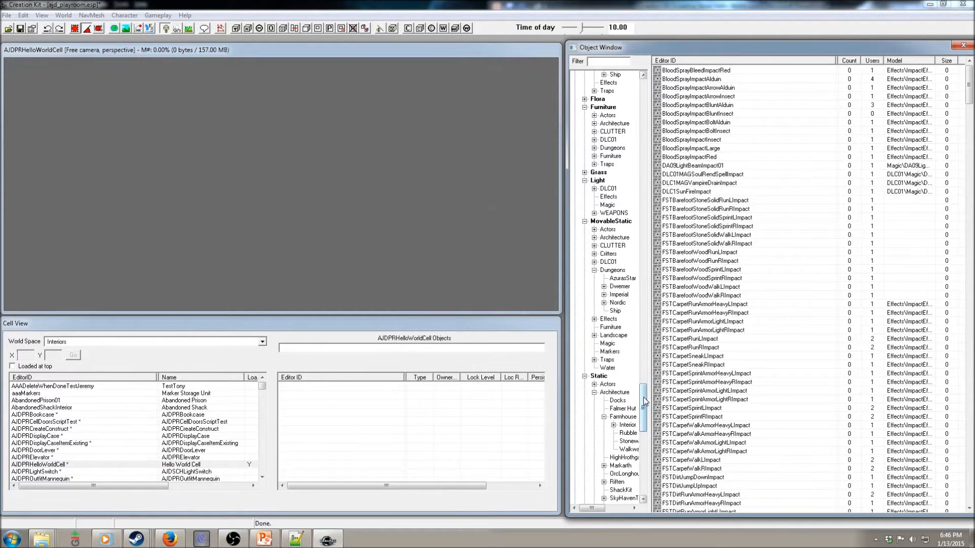
pyautogui.click(604, 164)
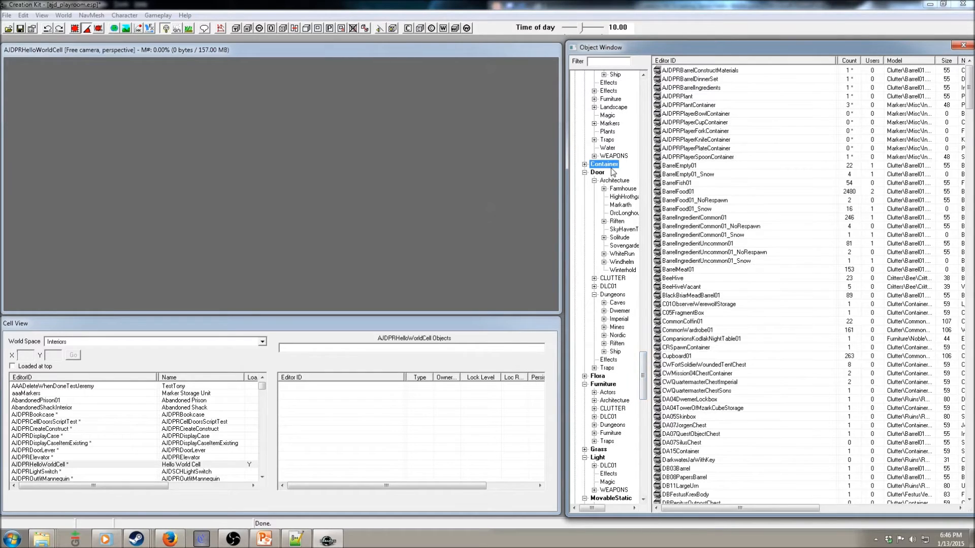
pyautogui.moveTo(825, 153)
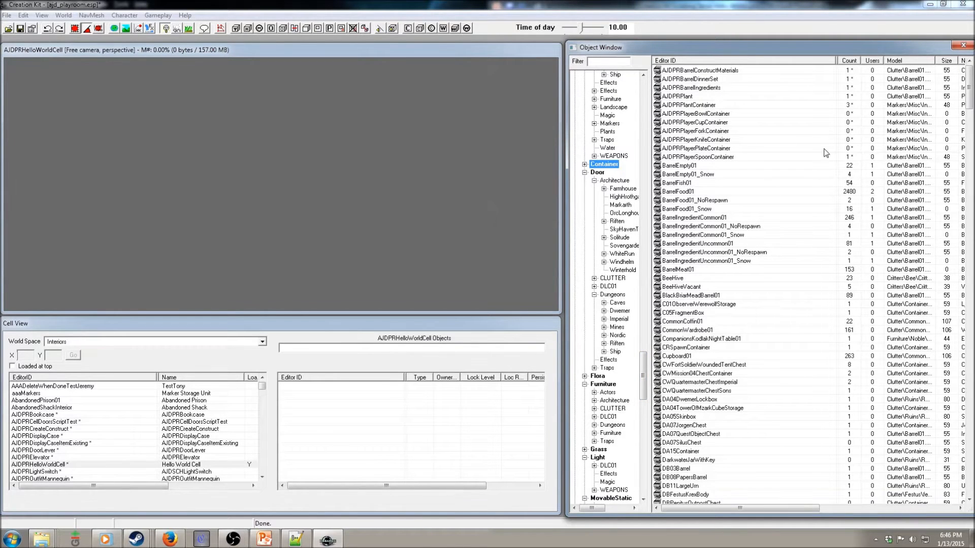
pyautogui.moveTo(785, 118)
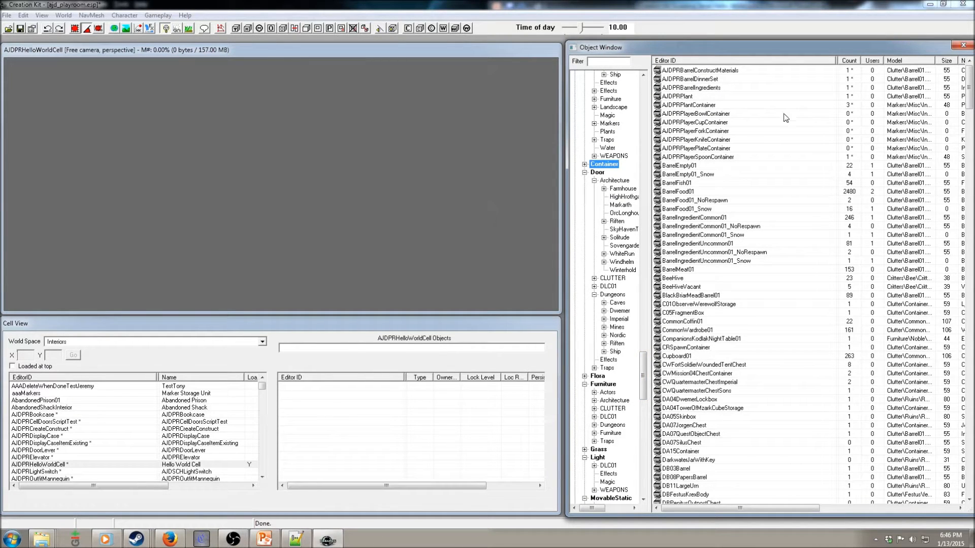
pyautogui.moveTo(715, 82)
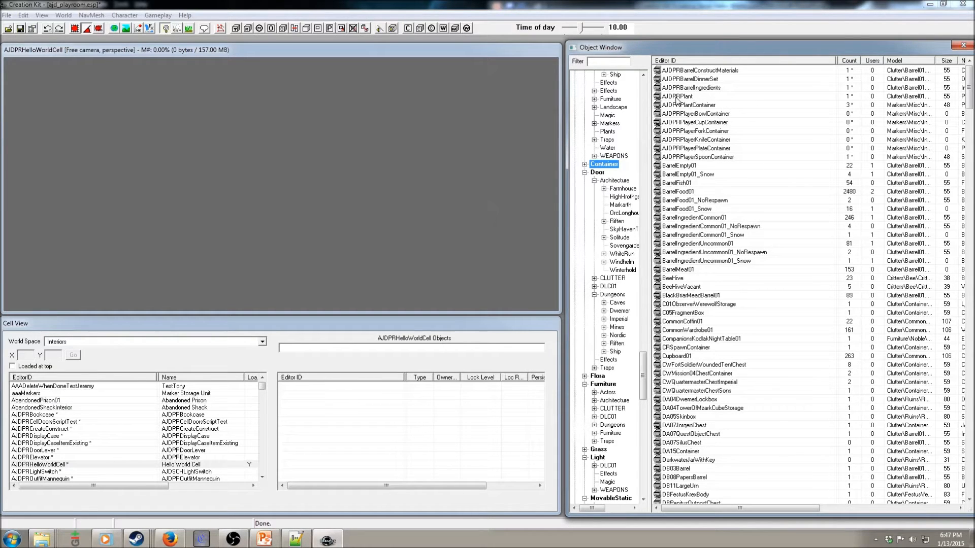
# Duplicate BarrelEmpty01 and save the copy as AJDPRBarrelEmpty
pyautogui.rightClick(679, 173)
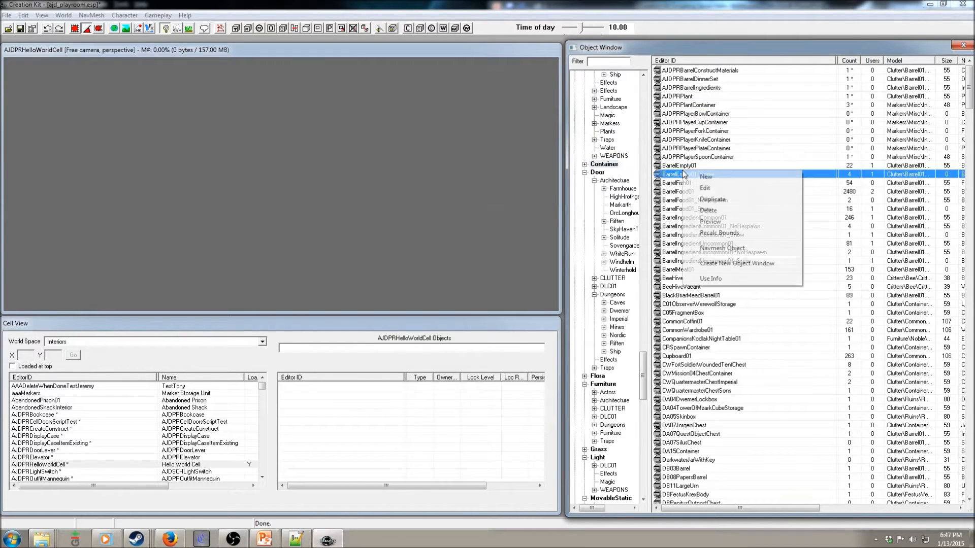
pyautogui.click(713, 200)
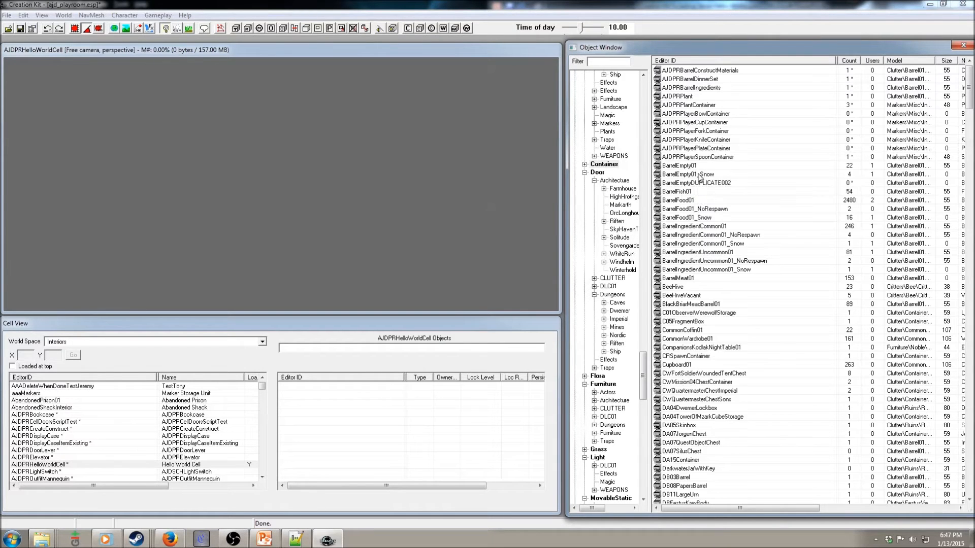
pyautogui.doubleClick(695, 183)
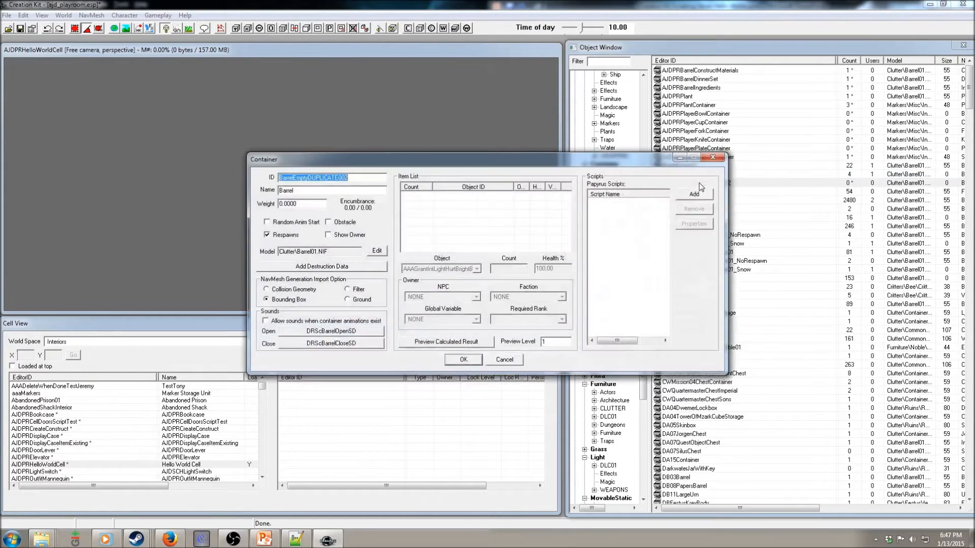
pyautogui.write('BarrelEmptyDU')
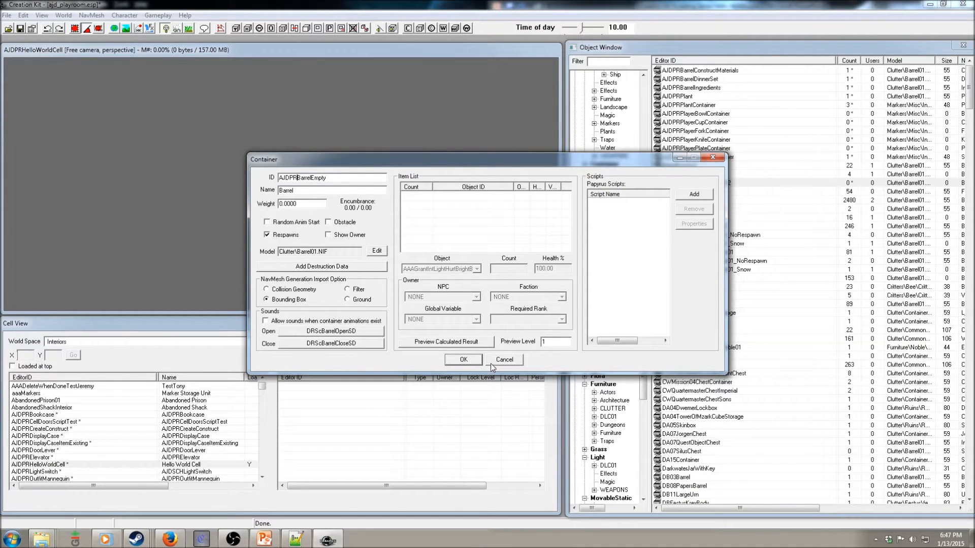
pyautogui.click(463, 359)
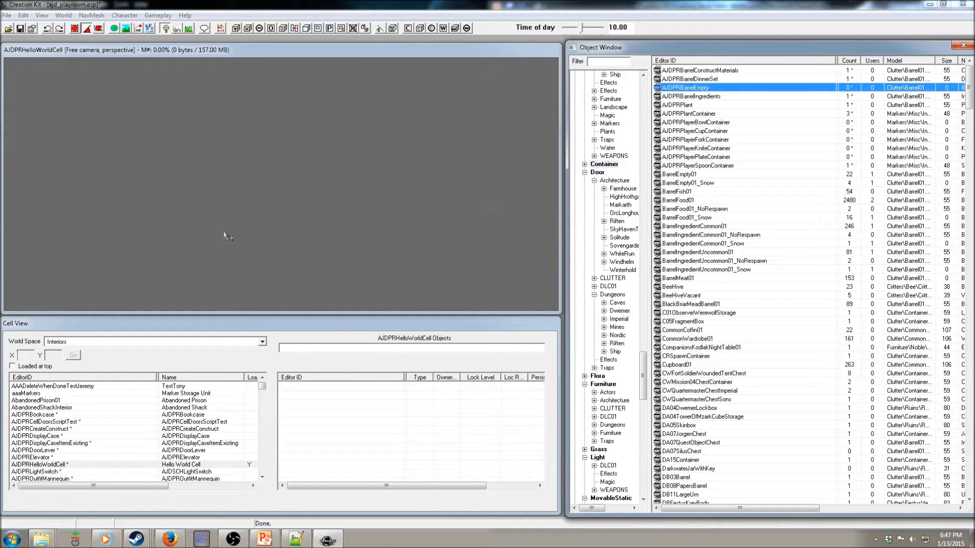
# Attach a new script AJDPRHelloWorldScript extending ObjectReference to the barrel reference
pyautogui.doubleClick(684, 87)
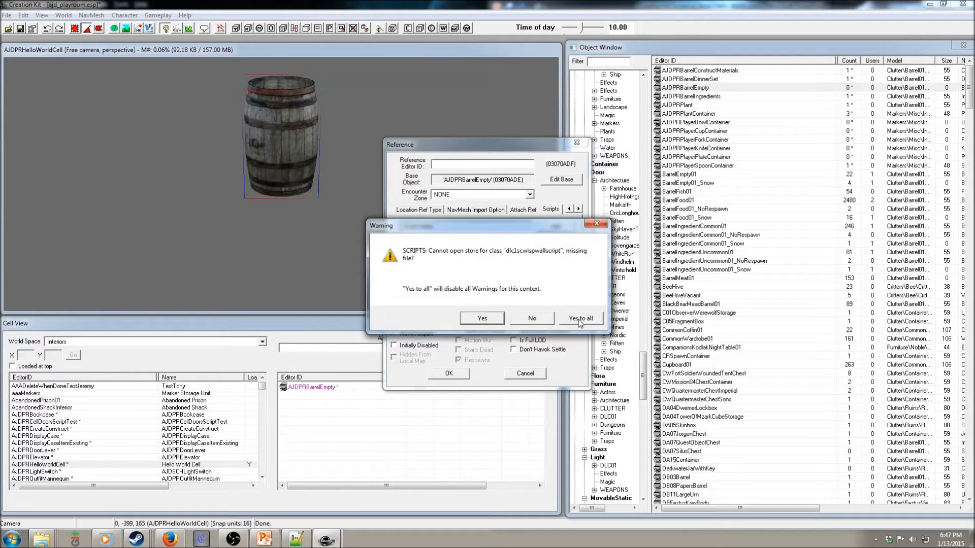
pyautogui.click(580, 318)
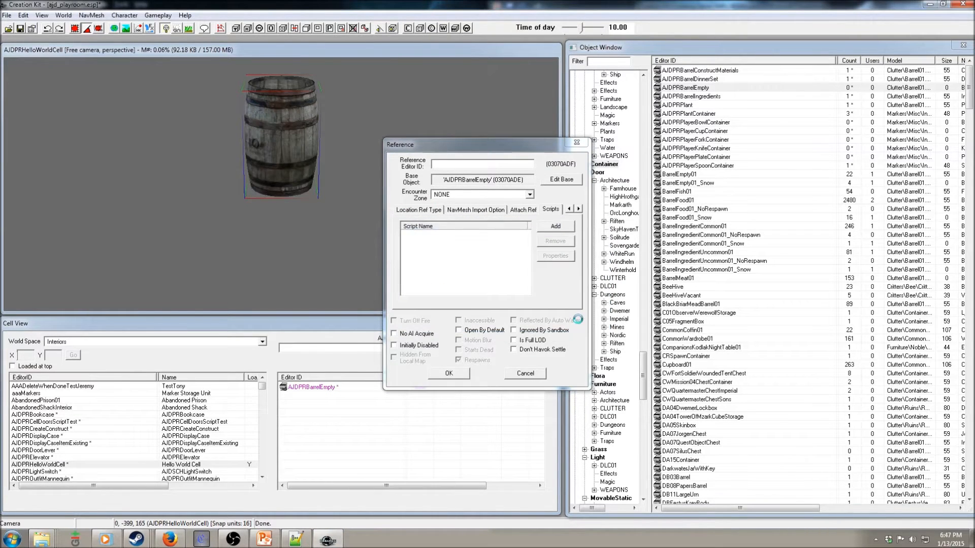
pyautogui.click(555, 225)
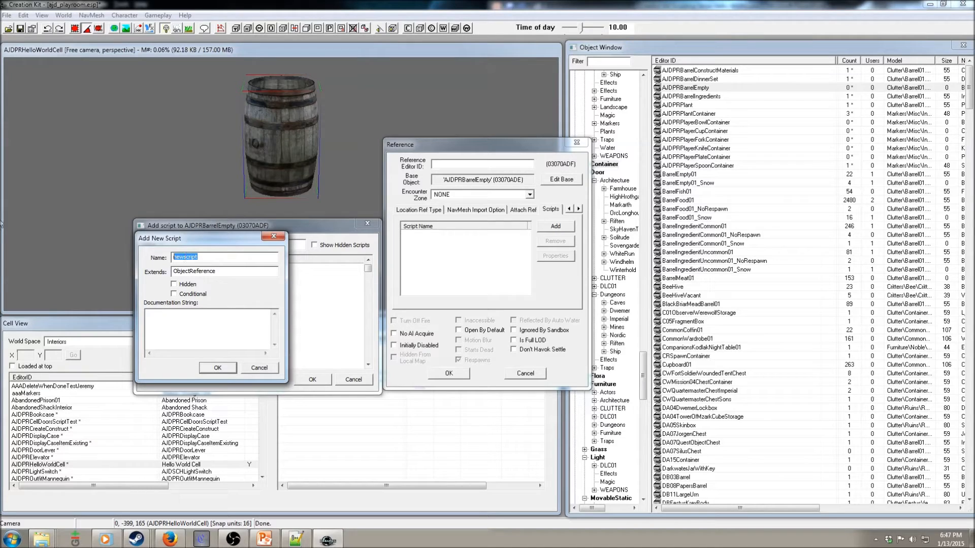
pyautogui.write('AJDPR')
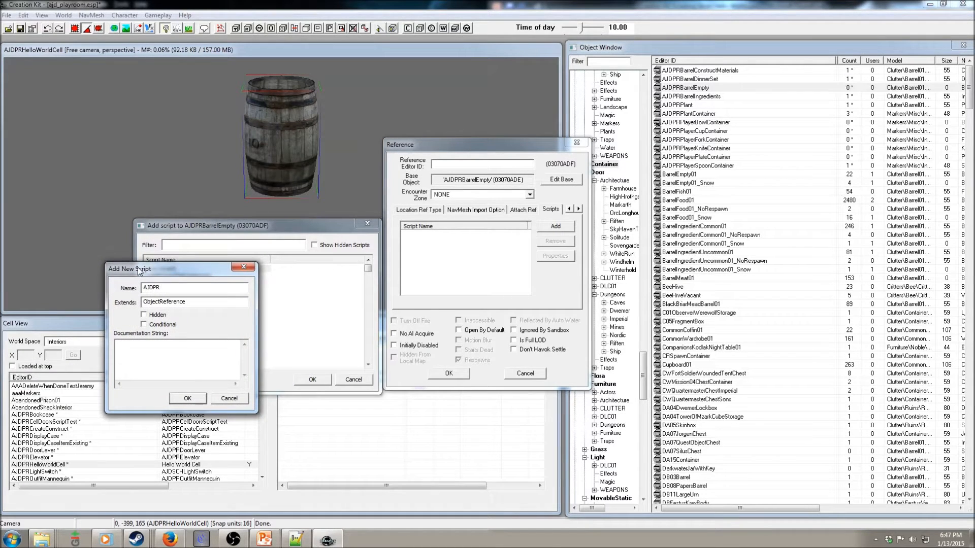
pyautogui.write('R')
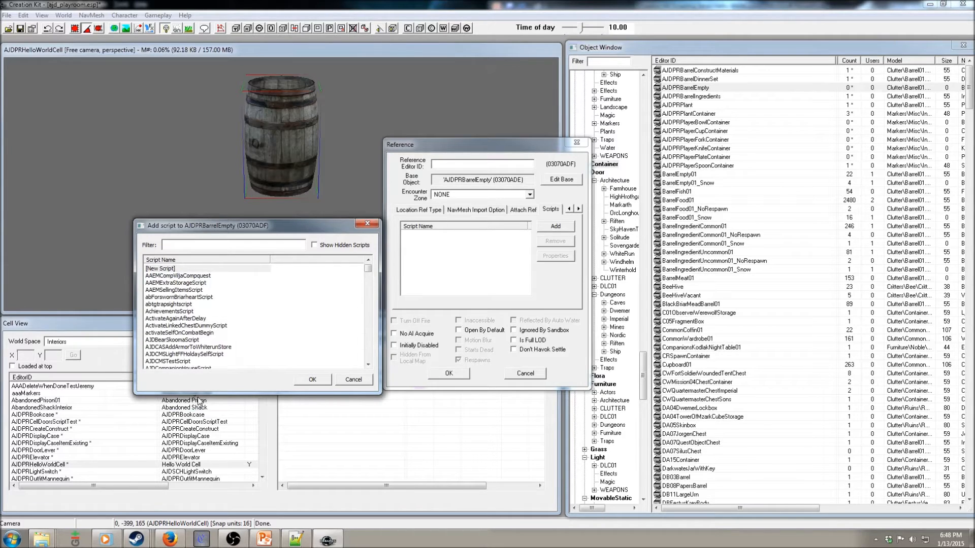
pyautogui.click(311, 379)
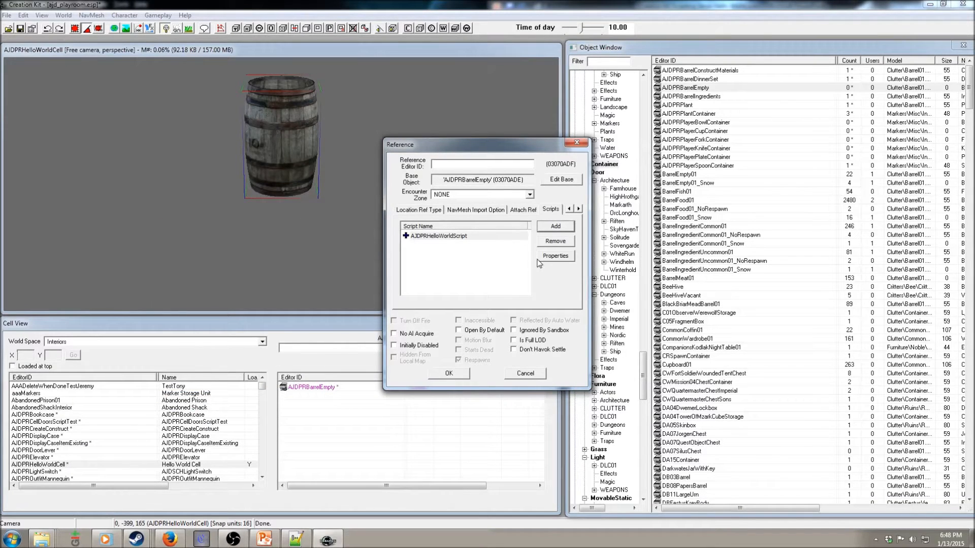
pyautogui.moveTo(491, 245)
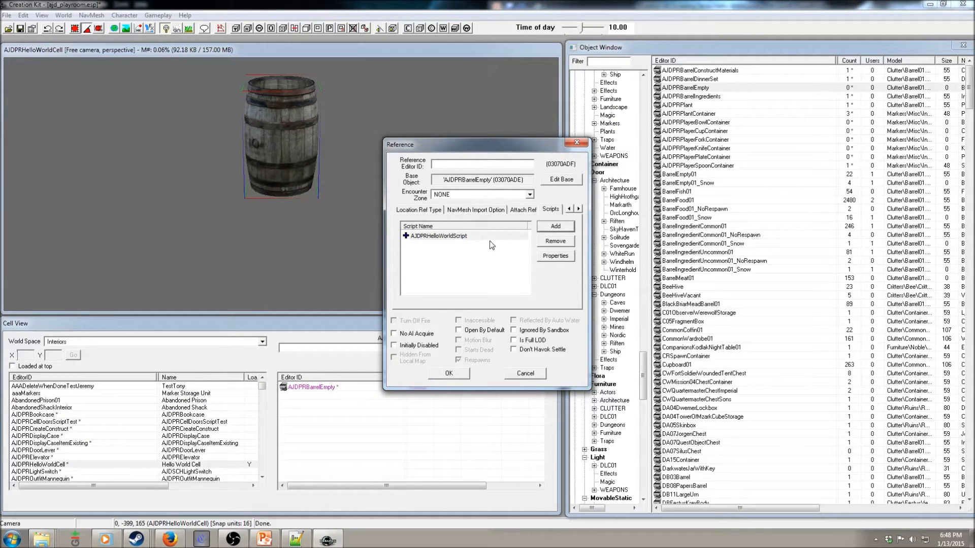
pyautogui.click(555, 256)
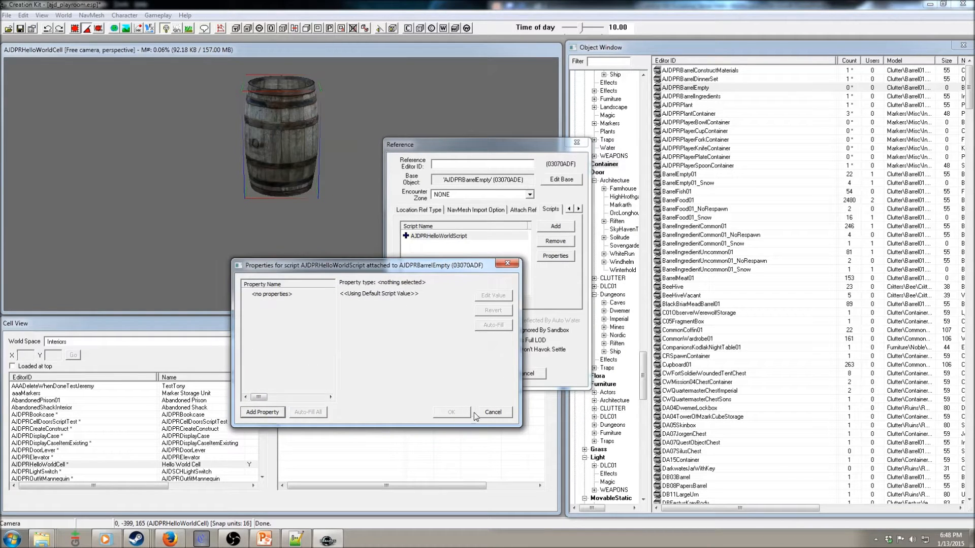
pyautogui.click(492, 412)
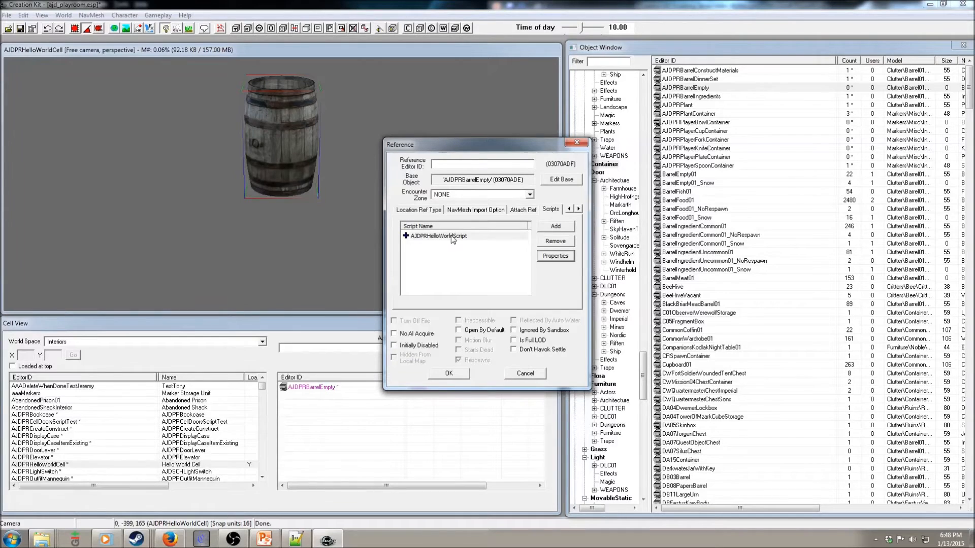
pyautogui.rightClick(438, 236)
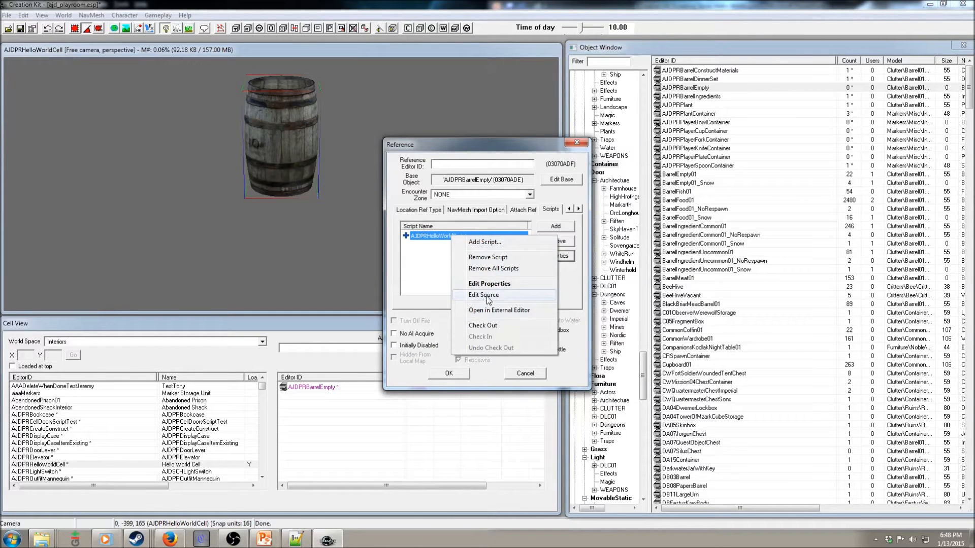
pyautogui.click(484, 295)
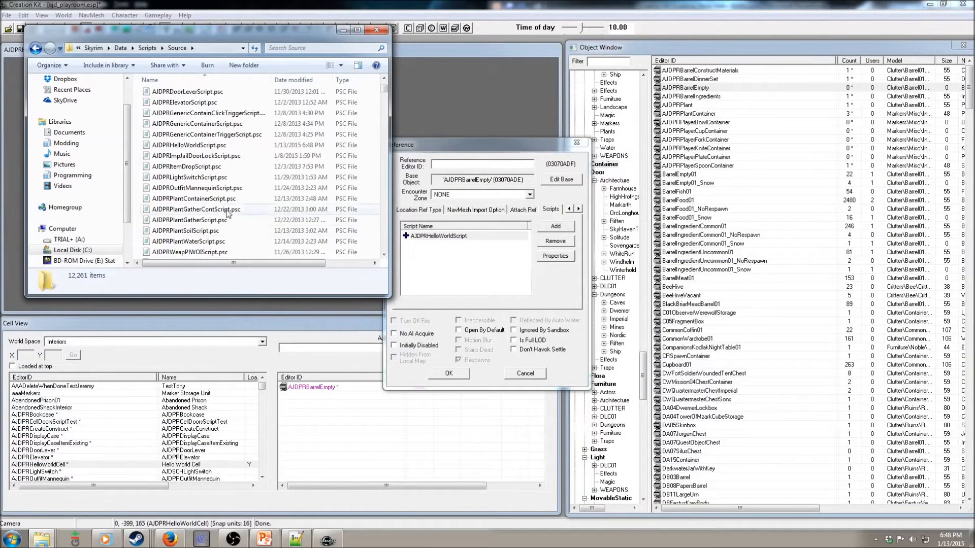
# Select AJDPRHelloWorldScript.psc in the Scripts Source folder and show its file actions
pyautogui.click(189, 145)
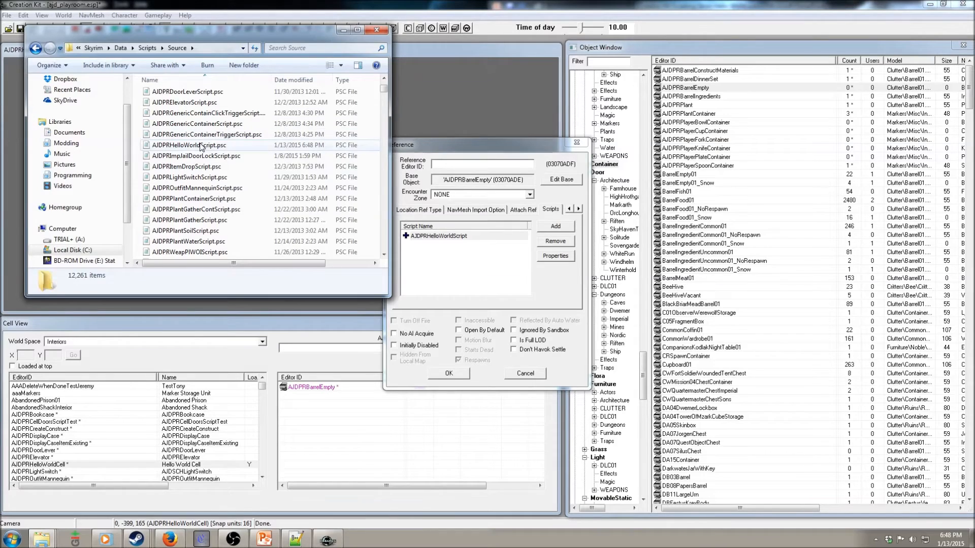
pyautogui.rightClick(189, 145)
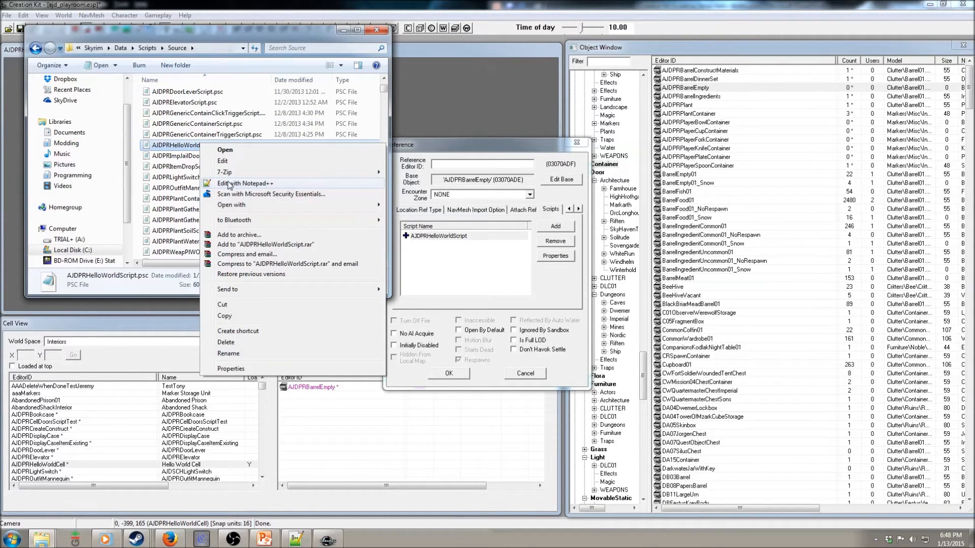
# Edit AJDPRHelloWorldScript.psc in Notepad++
pyautogui.click(245, 182)
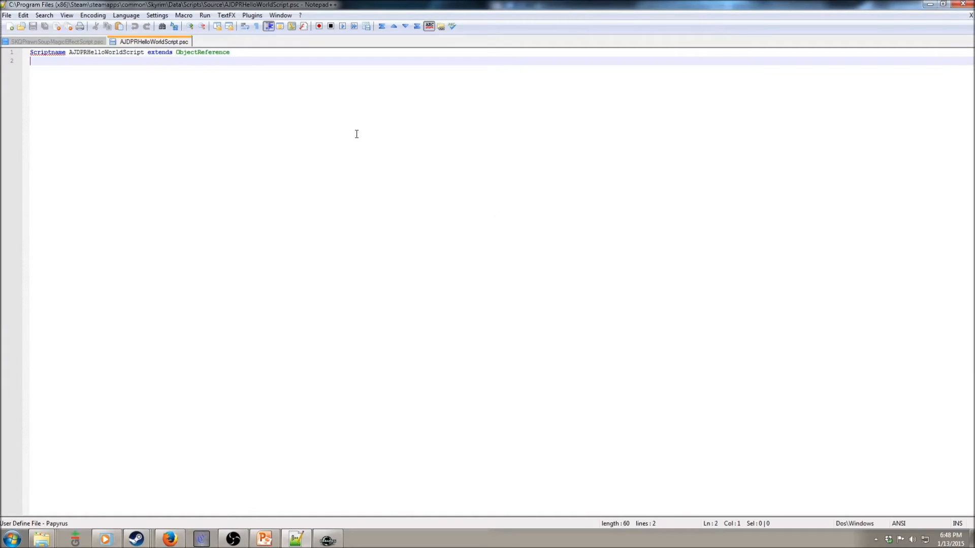
# Add a blank line below the Scriptname declaration
pyautogui.press('enter')
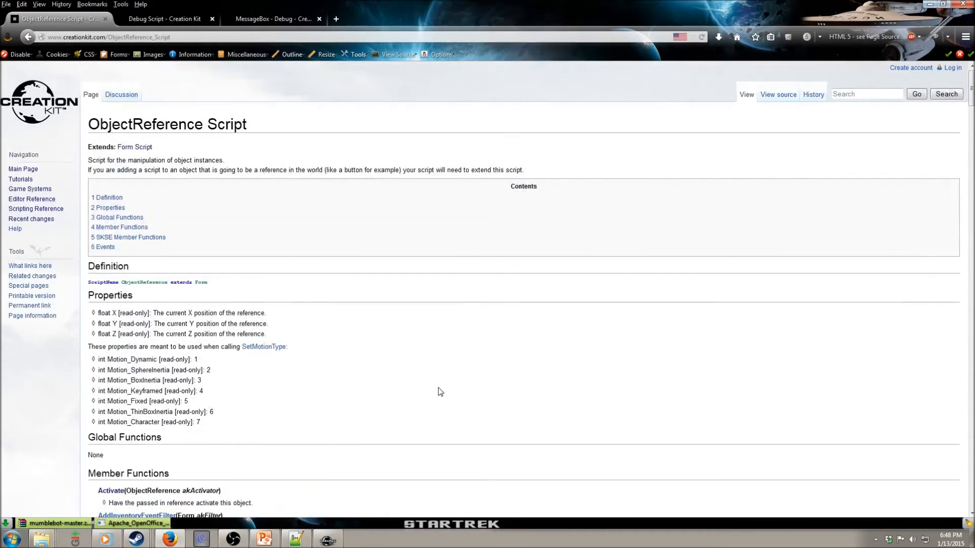
# Find 'Events' on the ObjectReference page and browse its events list
pyautogui.press('ctrl+f')
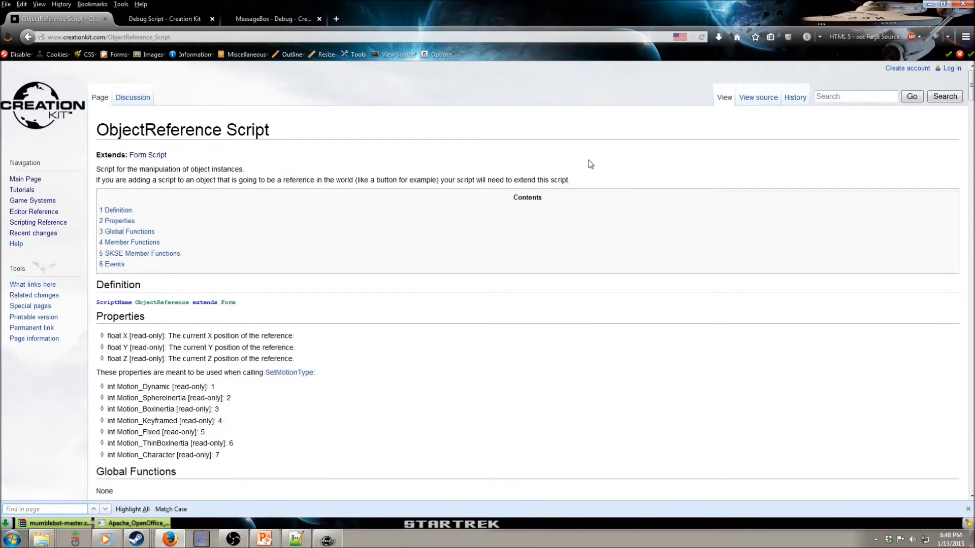
pyautogui.write('Events')
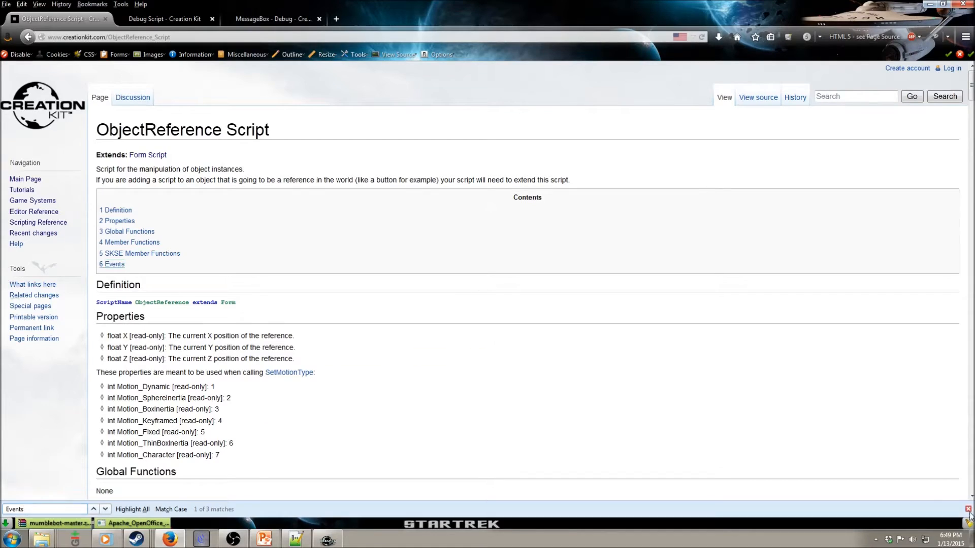
pyautogui.click(112, 264)
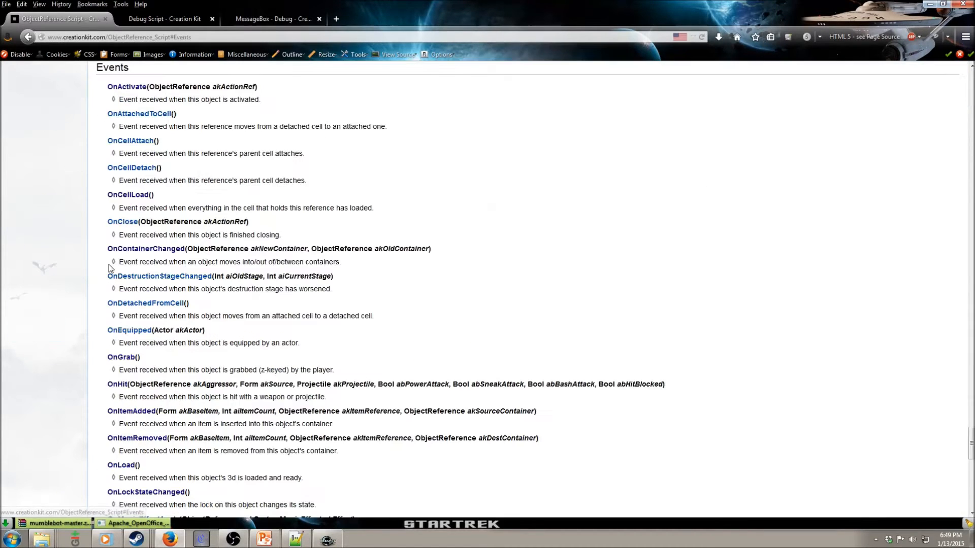
pyautogui.scroll(-3)
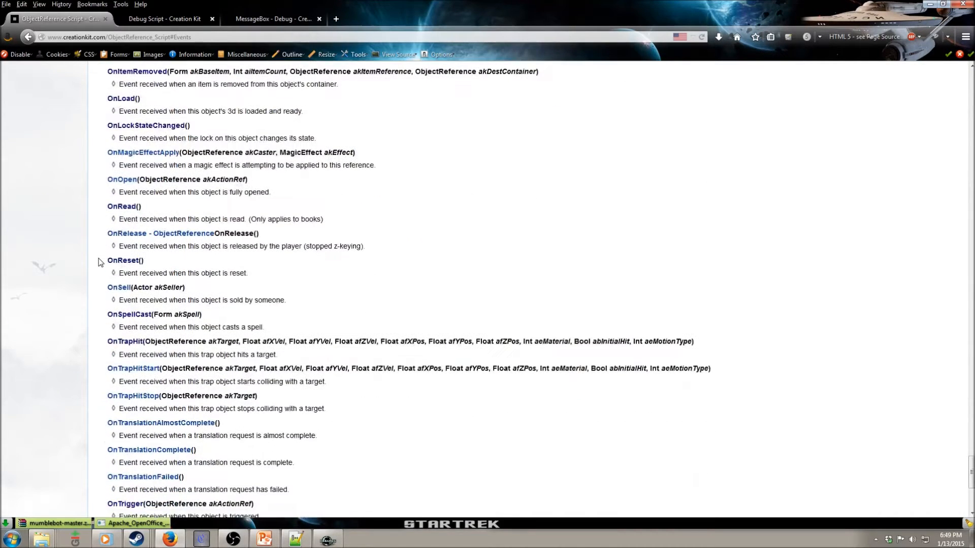
pyautogui.scroll(-3)
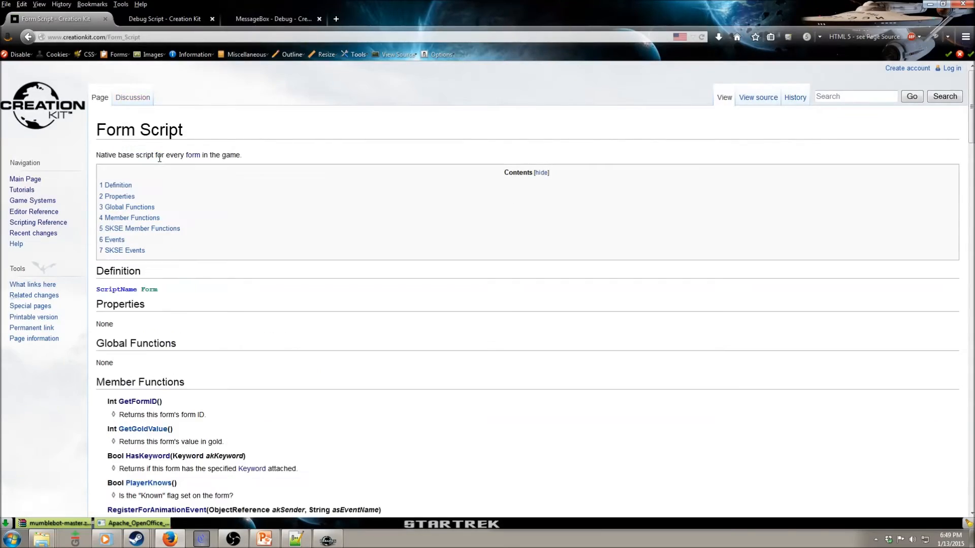
# Look up and read the OnInit event page on the wiki, then return to the script in Notepad++
pyautogui.scroll(-3)
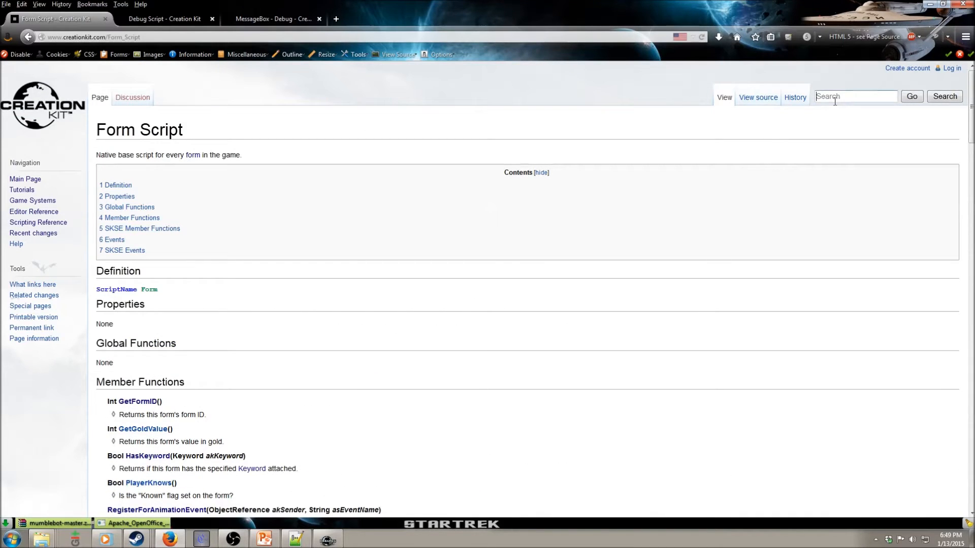
pyautogui.write('O')
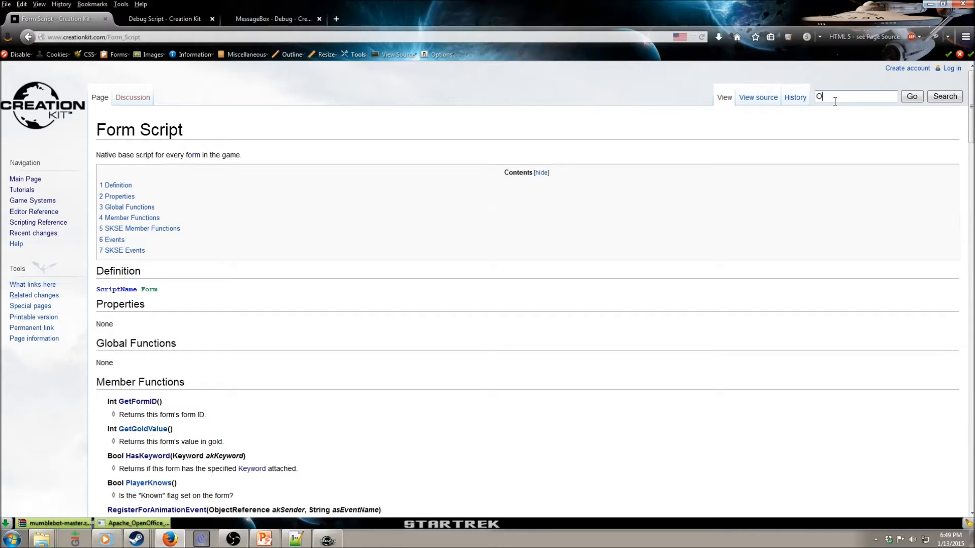
pyautogui.write('n')
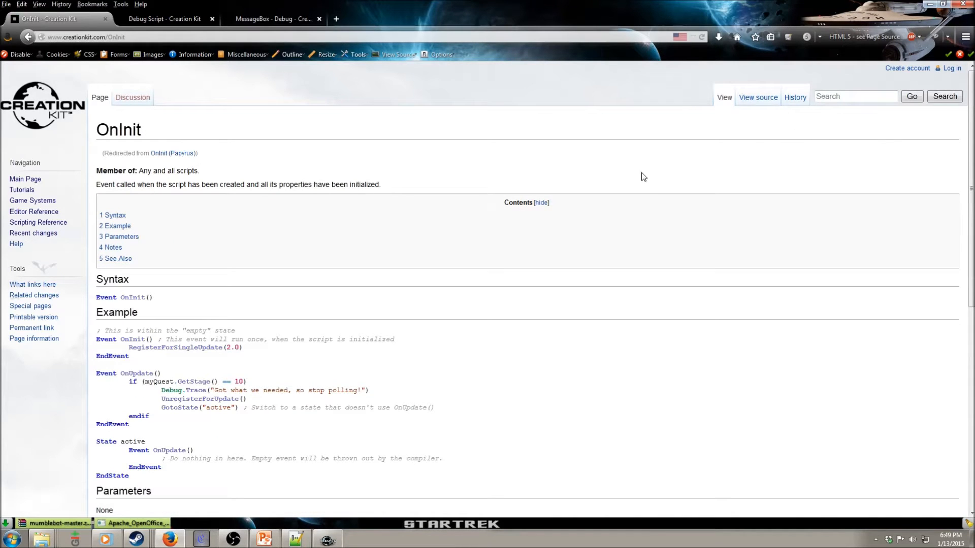
pyautogui.scroll(-3)
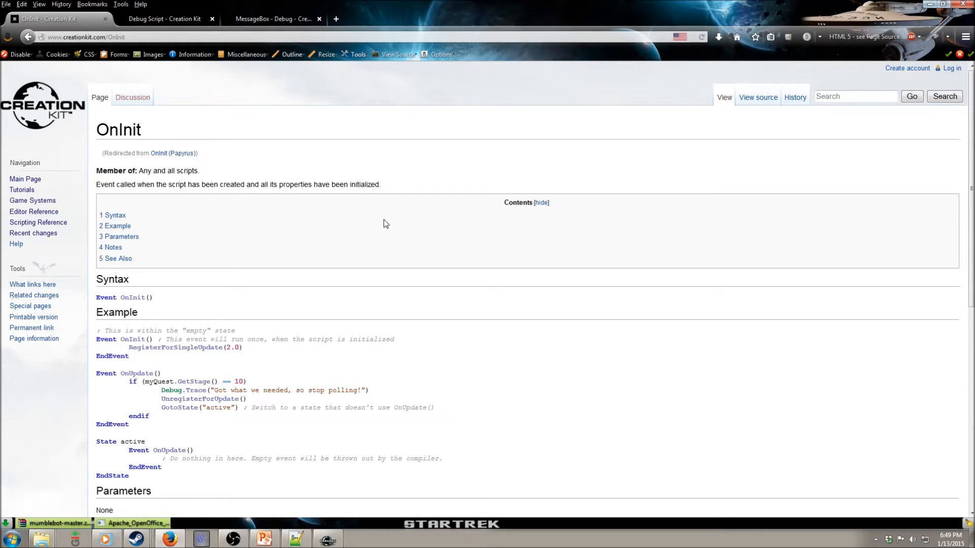
pyautogui.scroll(-3)
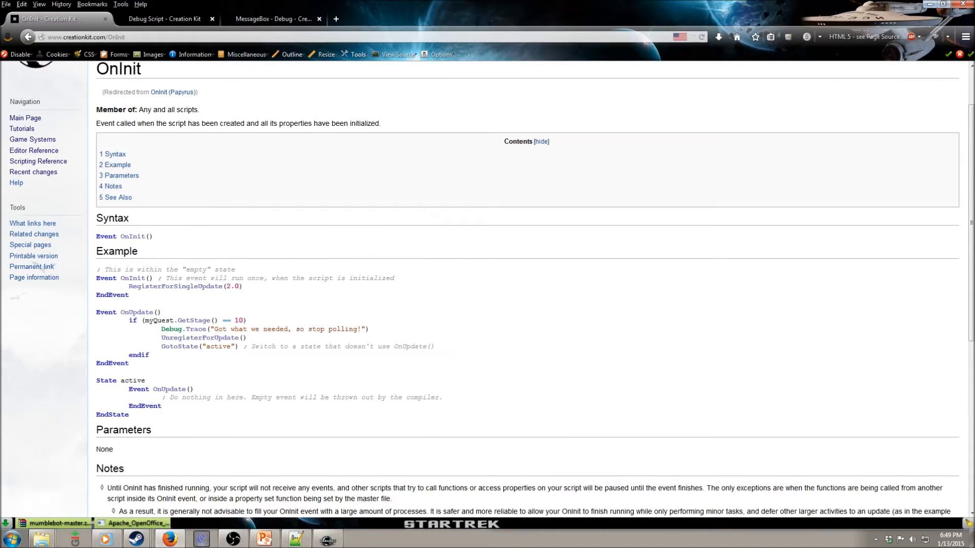
pyautogui.click(295, 538)
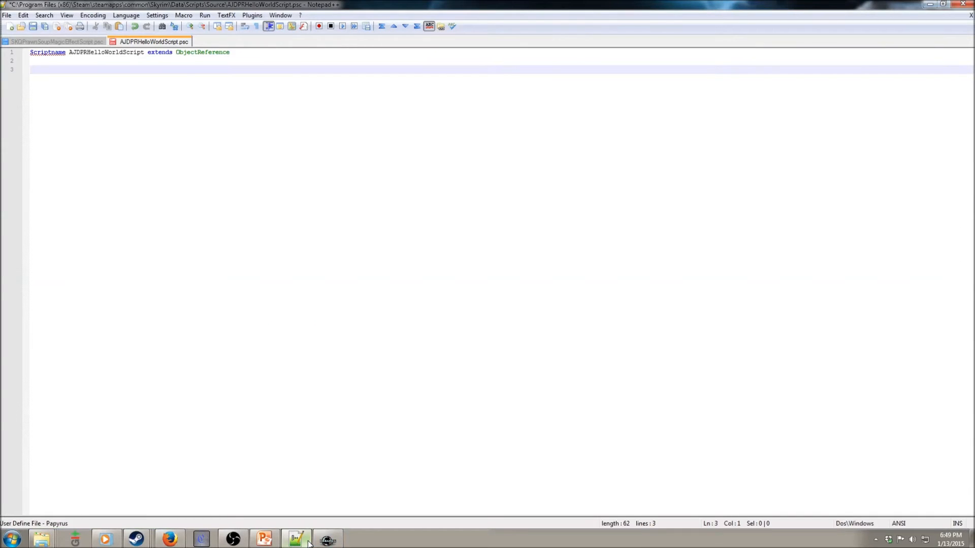
# Write an empty Event OnInit() ... EndEvent block with a blank line above it
pyautogui.write('Event On')
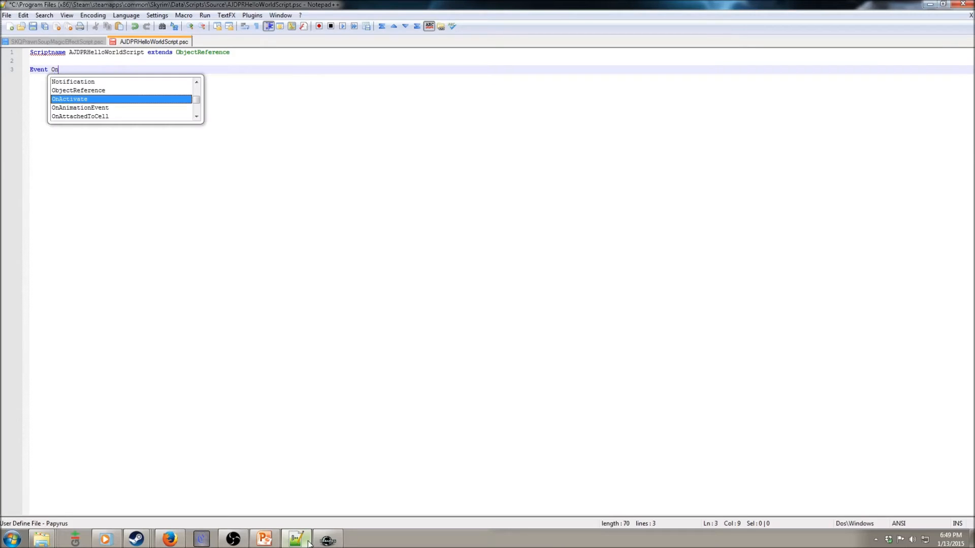
pyautogui.write('Init')
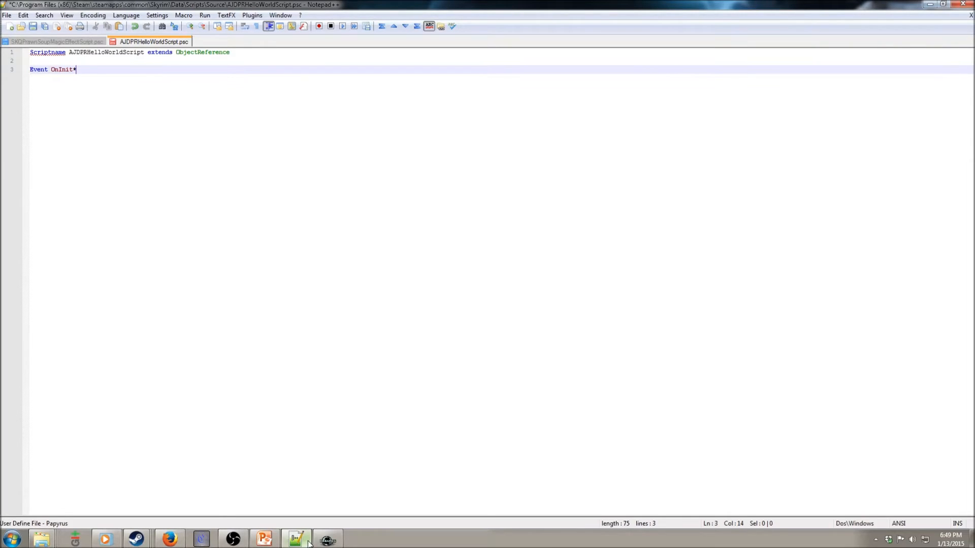
pyautogui.write('(')
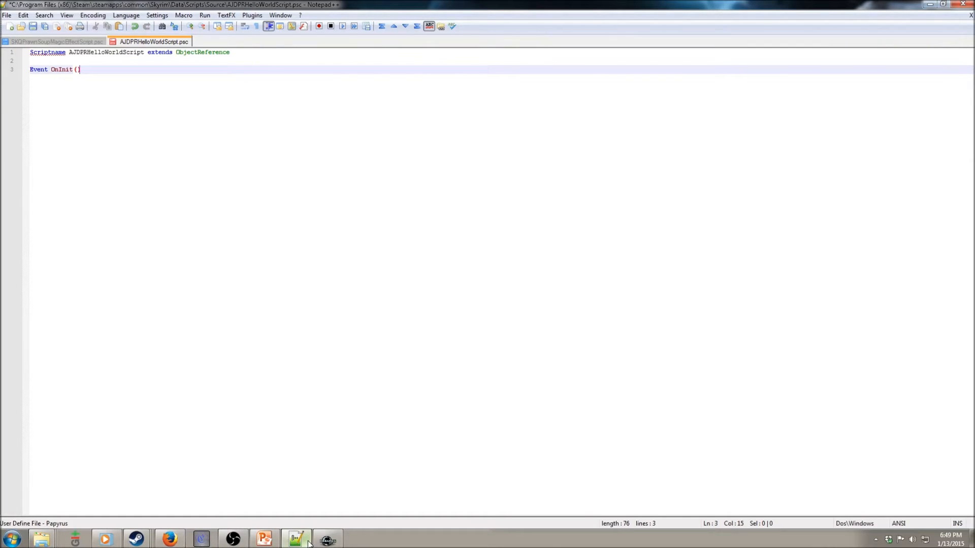
pyautogui.write(')')
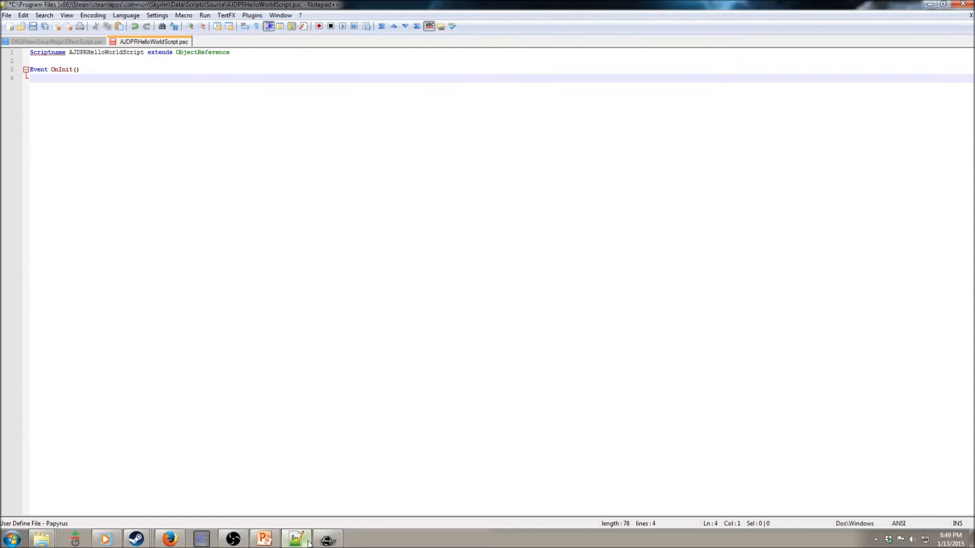
pyautogui.write('EndEvent')
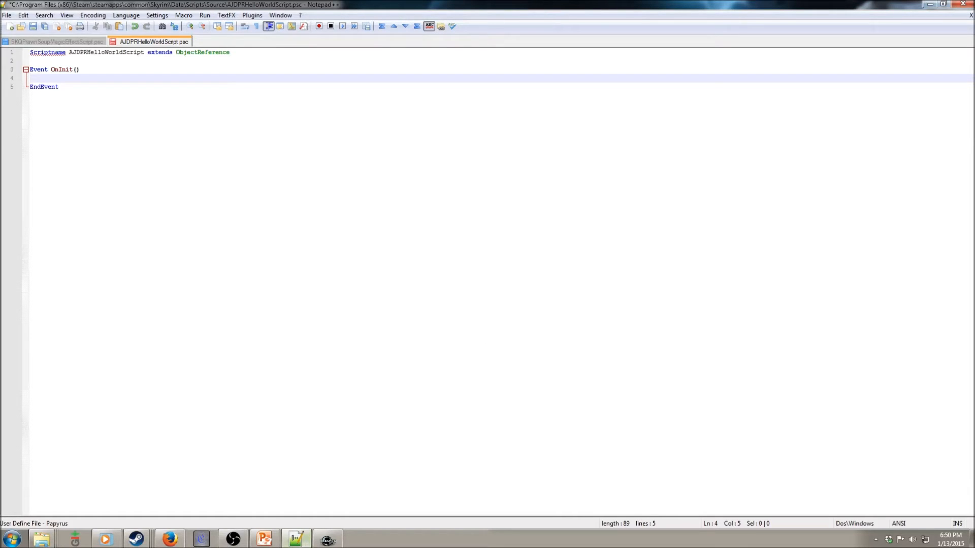
pyautogui.moveTo(42, 477)
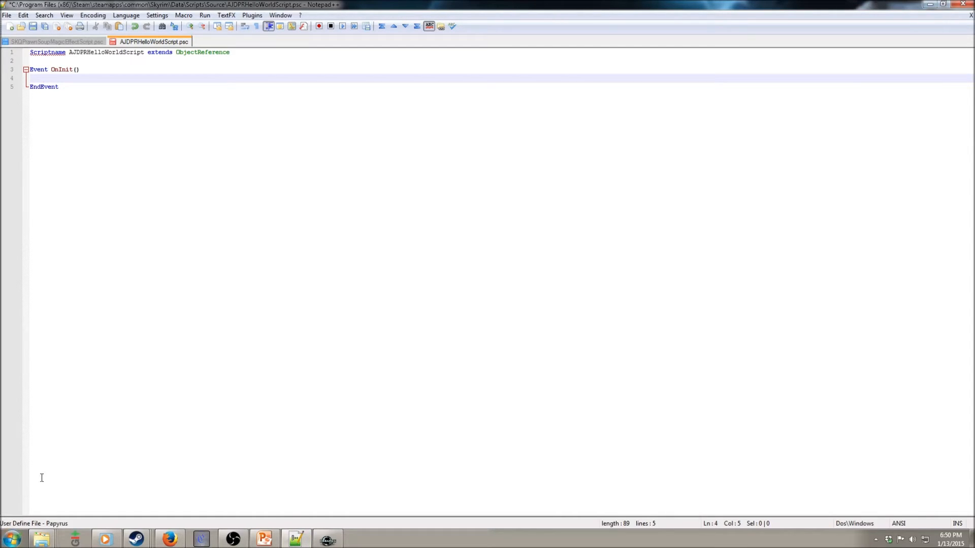
pyautogui.press('Enter')
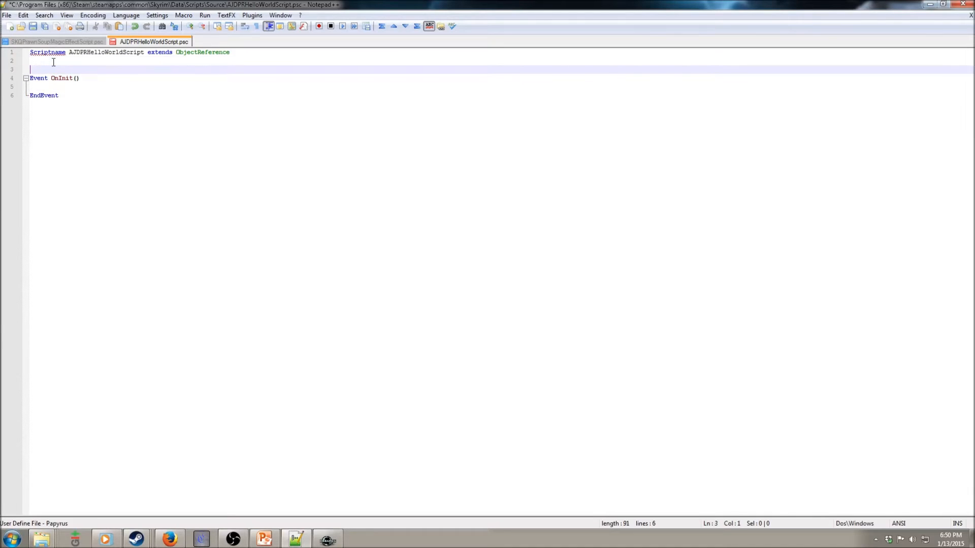
# Start a semicolon comment header above Event OnInit() listing Inputs: None
pyautogui.write(';;;;;;;;;;;;;;;;;;;;;;;;;;;;;;;')
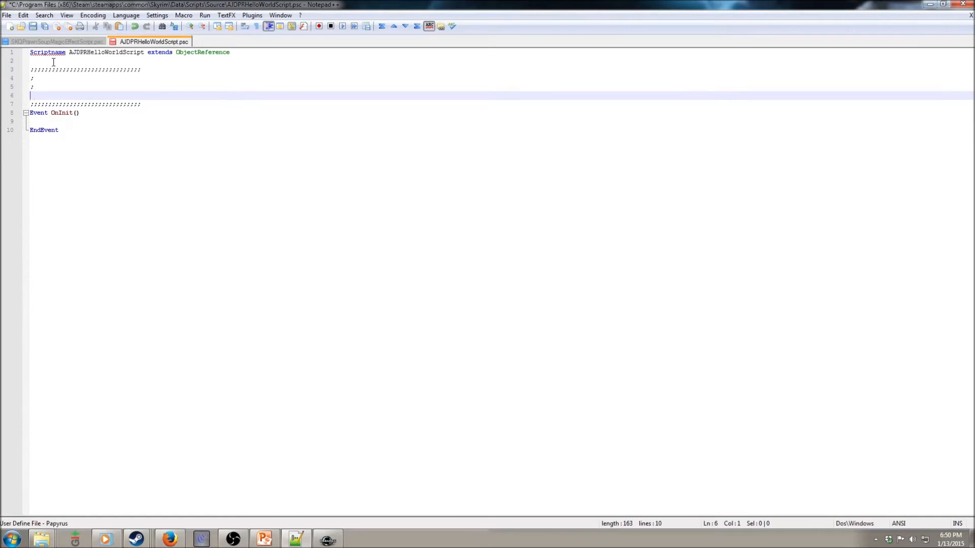
pyautogui.write('Inputs: N')
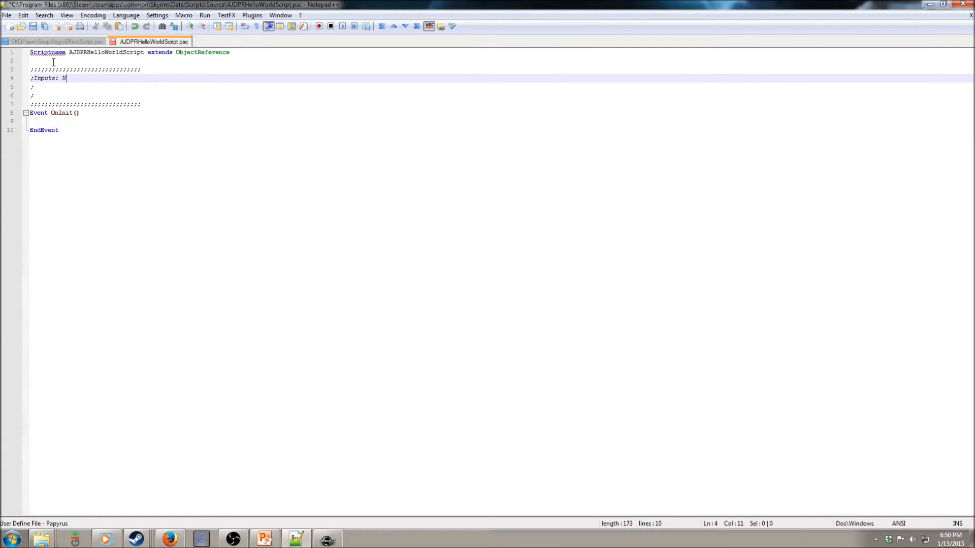
pyautogui.write('one')
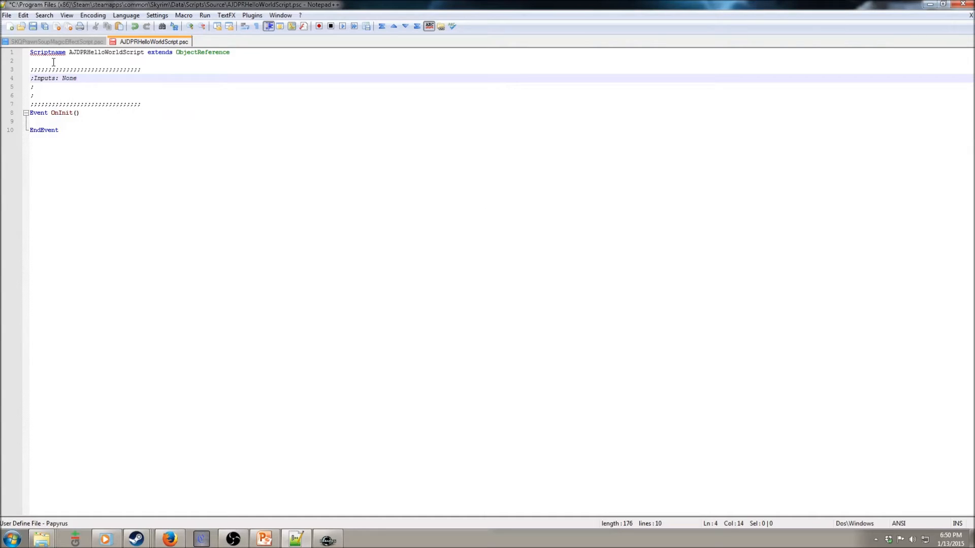
pyautogui.click(32, 95)
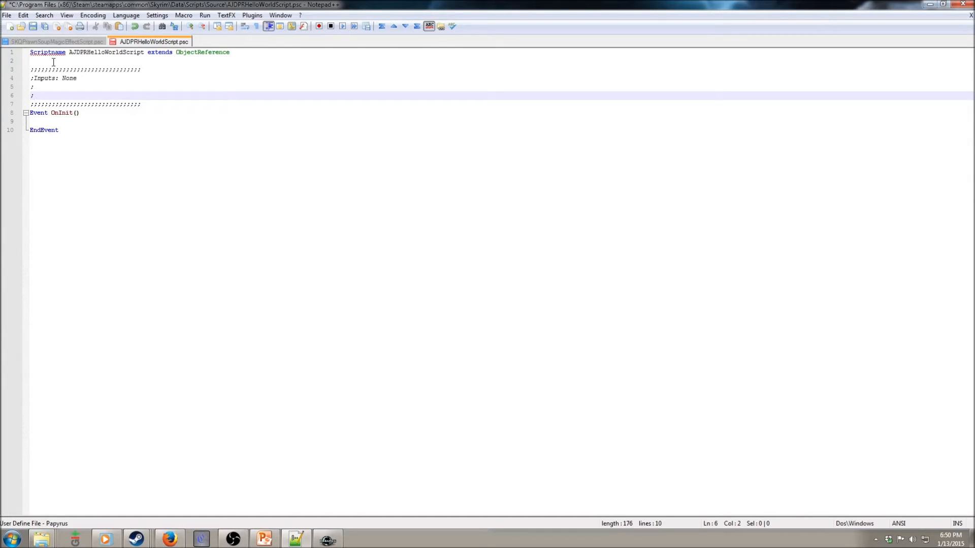
# Add that the event runs at the start of your saved game and its Purpose: a message box saying Hello World!
pyautogui.write('This')
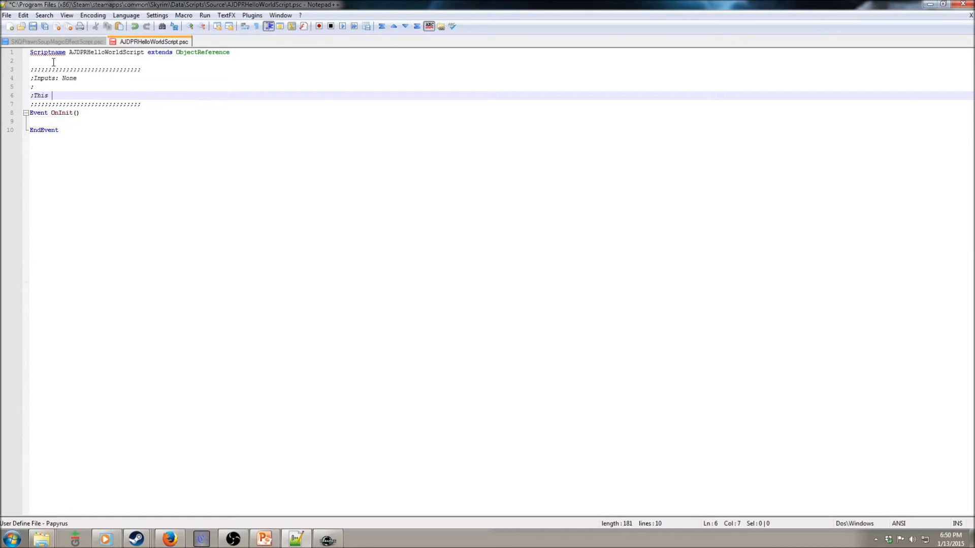
pyautogui.write('event runs at the beginning')
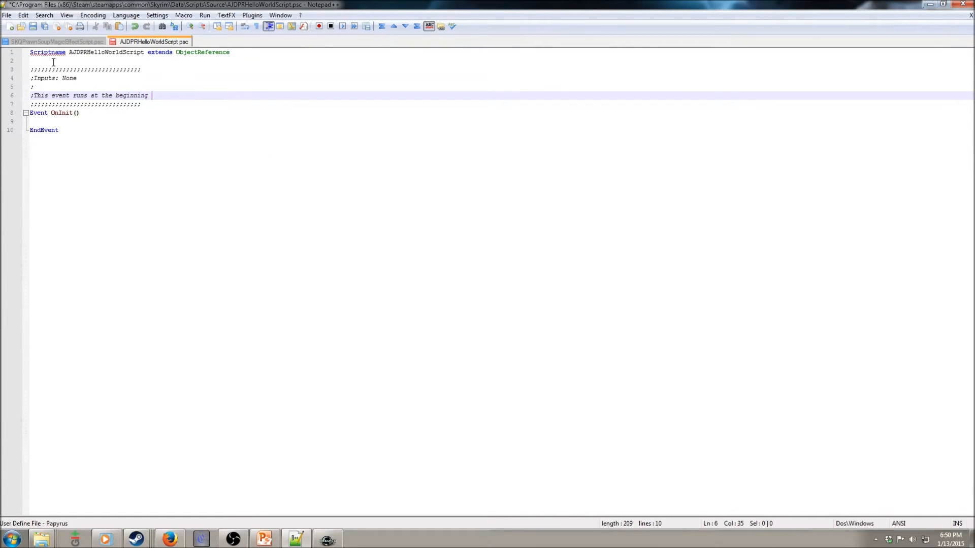
pyautogui.write('of')
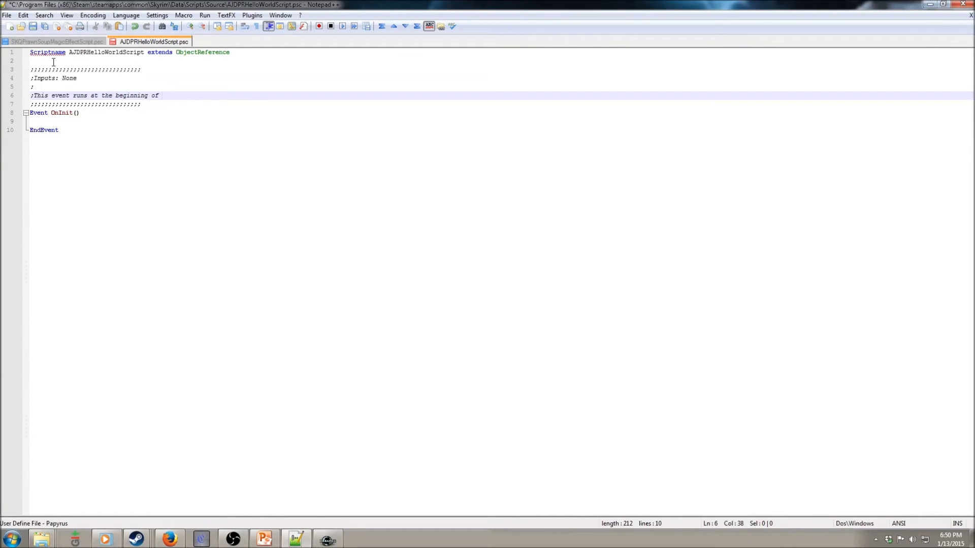
pyautogui.write('your saved Game')
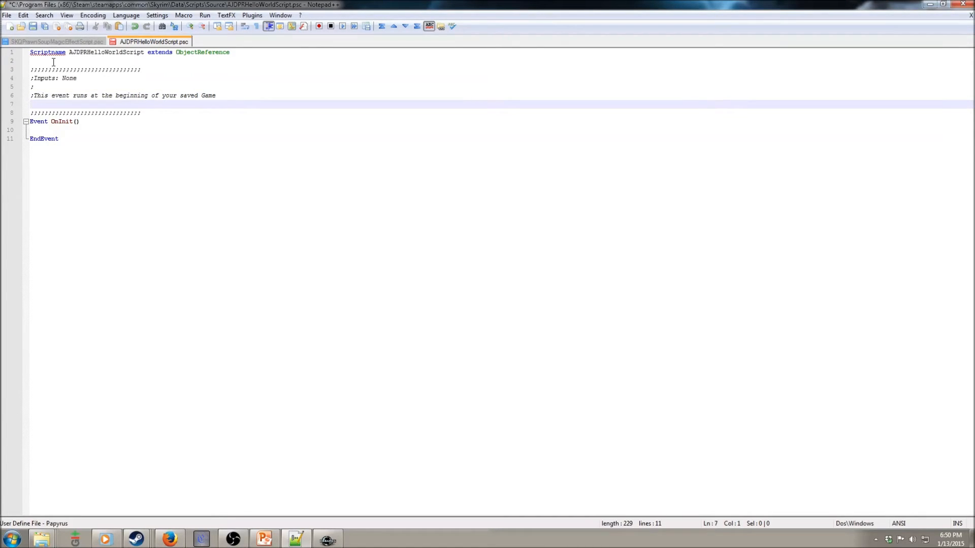
pyautogui.write(';Purpose is to display a message b')
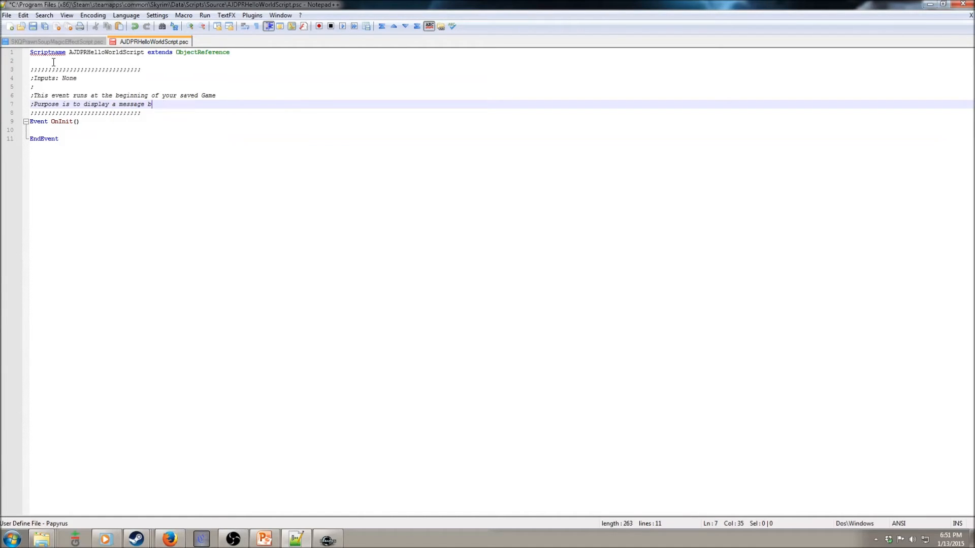
pyautogui.write('ox saying Hel')
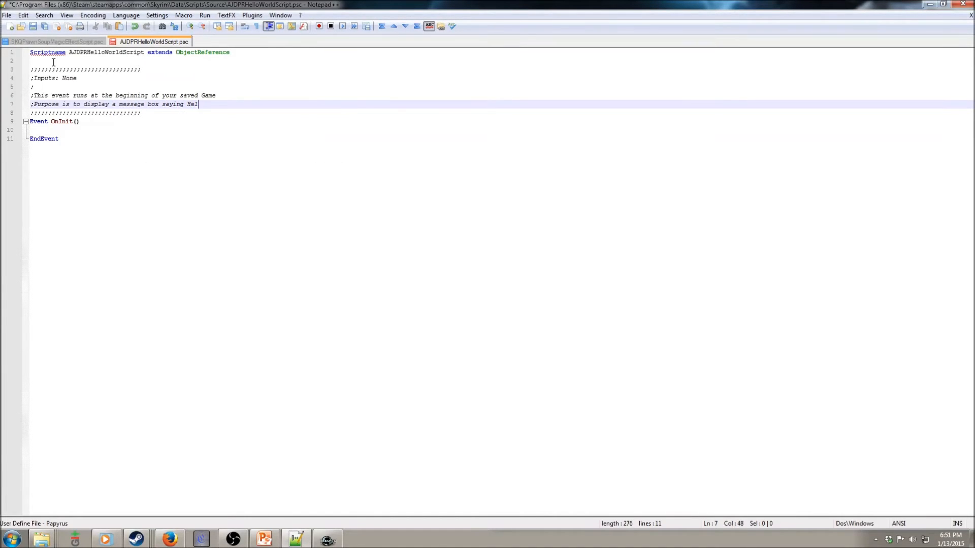
pyautogui.write('lo World!')
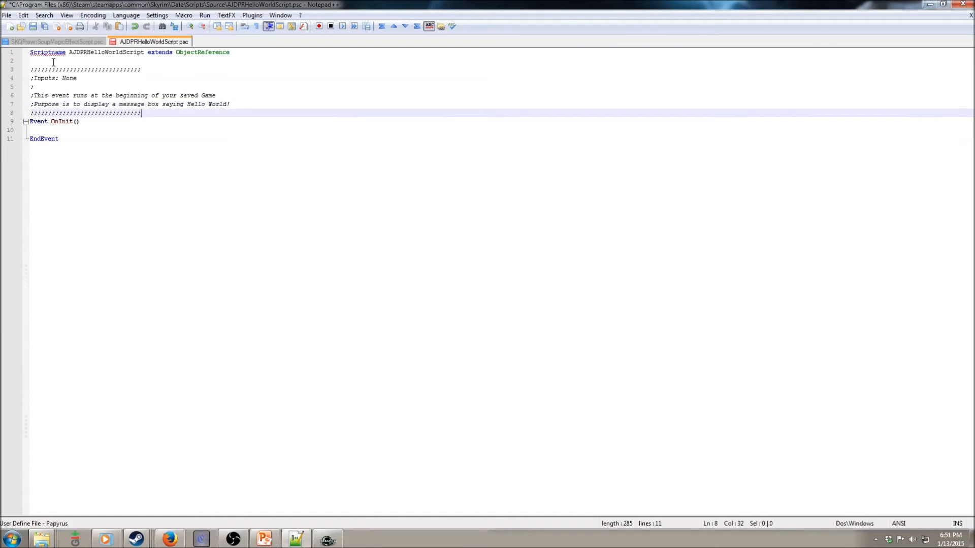
pyautogui.write(';D')
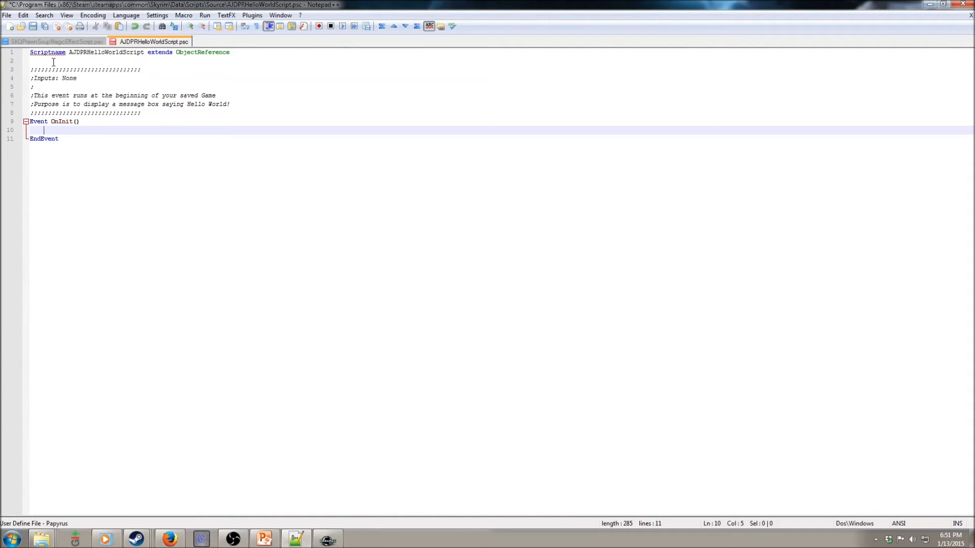
# Add the comment ;Display Hello World! inside the OnInit event body
pyautogui.write(';Display')
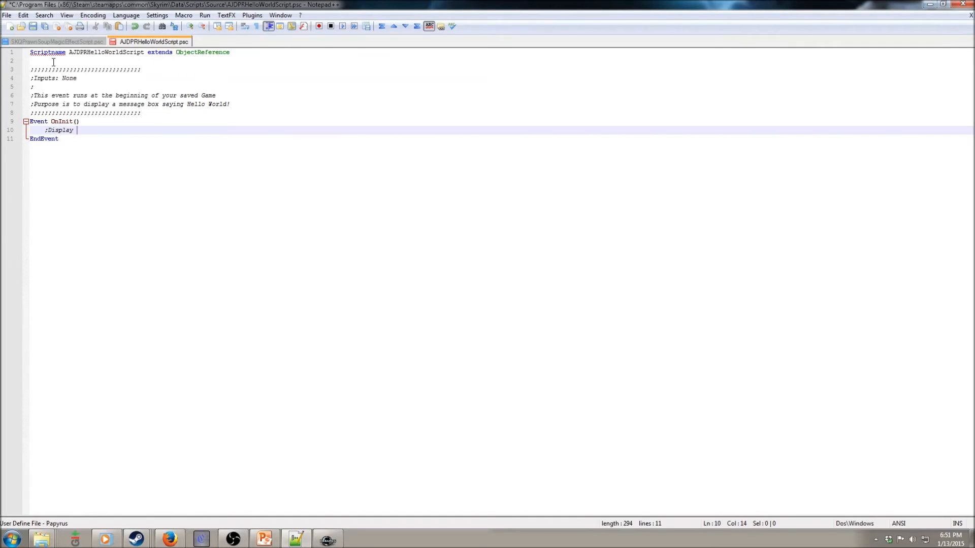
pyautogui.write('Hello World!')
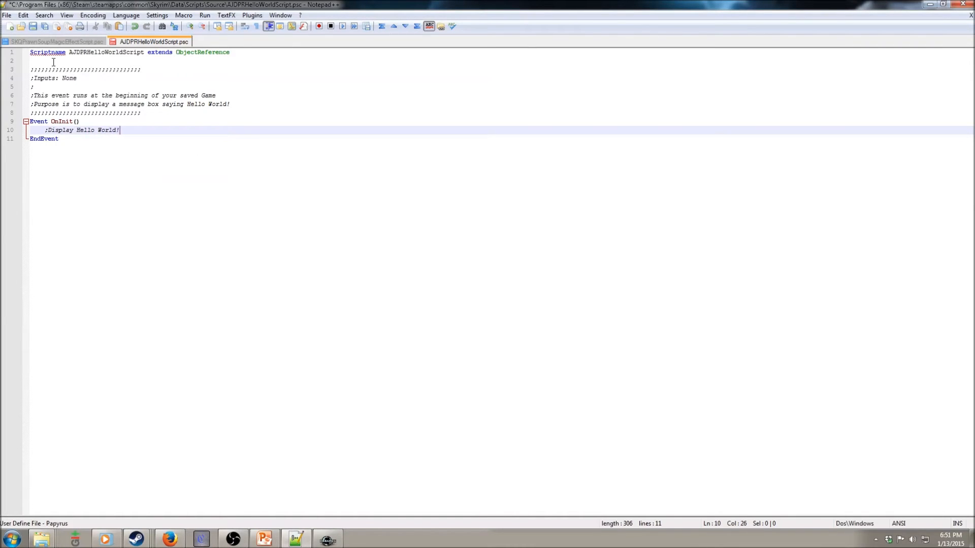
pyautogui.press('enter')
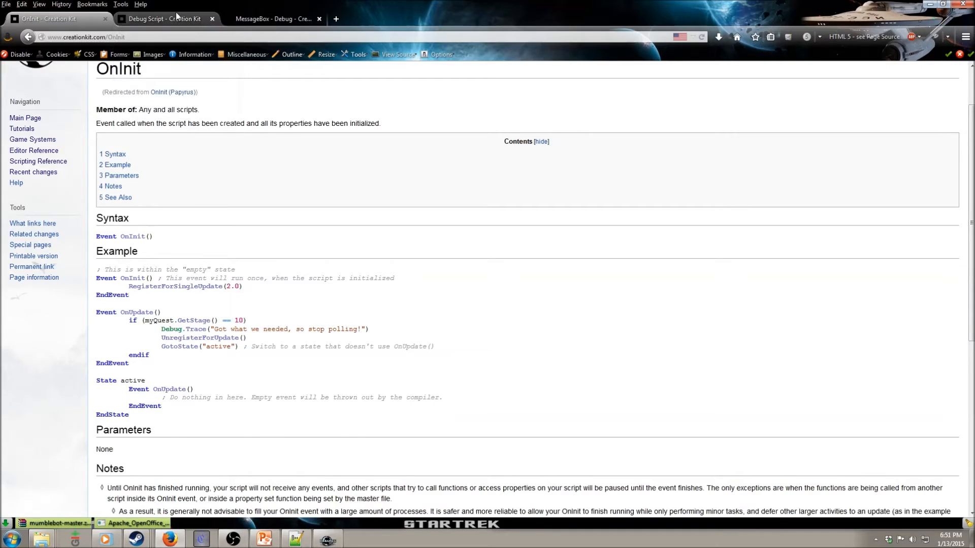
# Find MessageBox in the wiki's Debug Script function list and go to its page
pyautogui.click(164, 19)
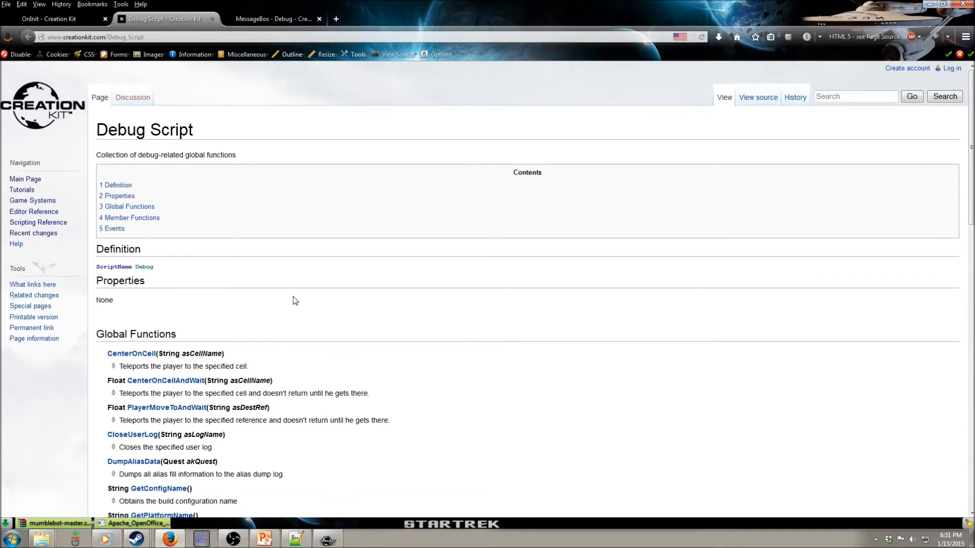
pyautogui.scroll(-3)
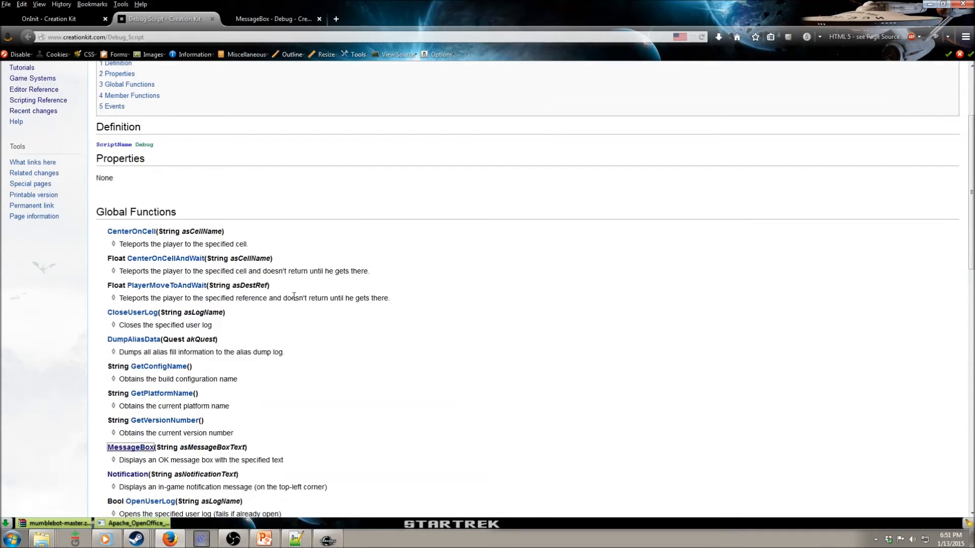
pyautogui.moveTo(307, 345)
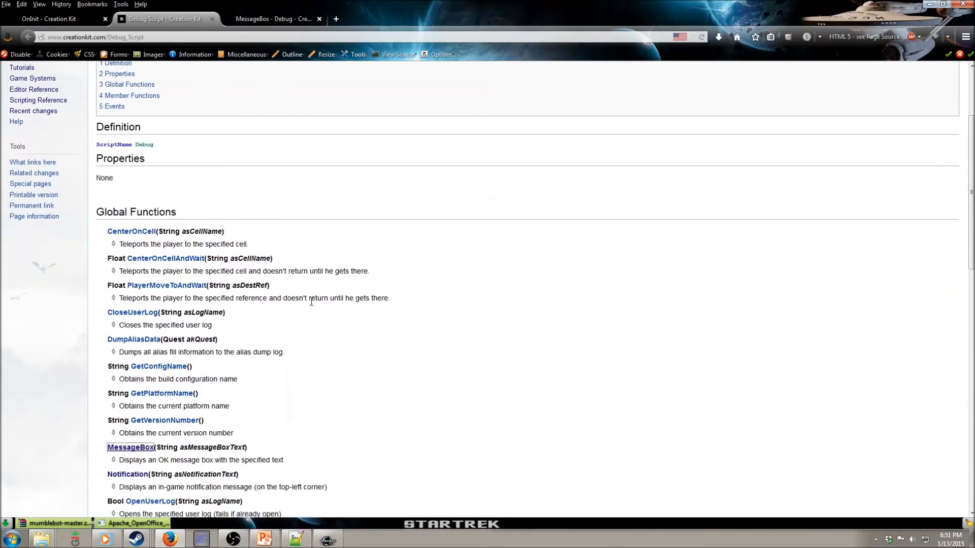
pyautogui.scroll(-3)
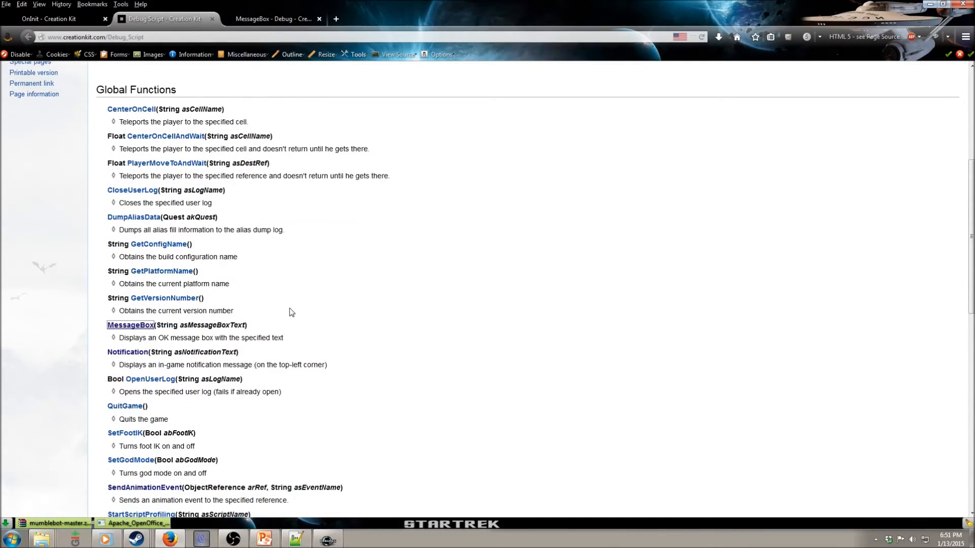
pyautogui.scroll(-3)
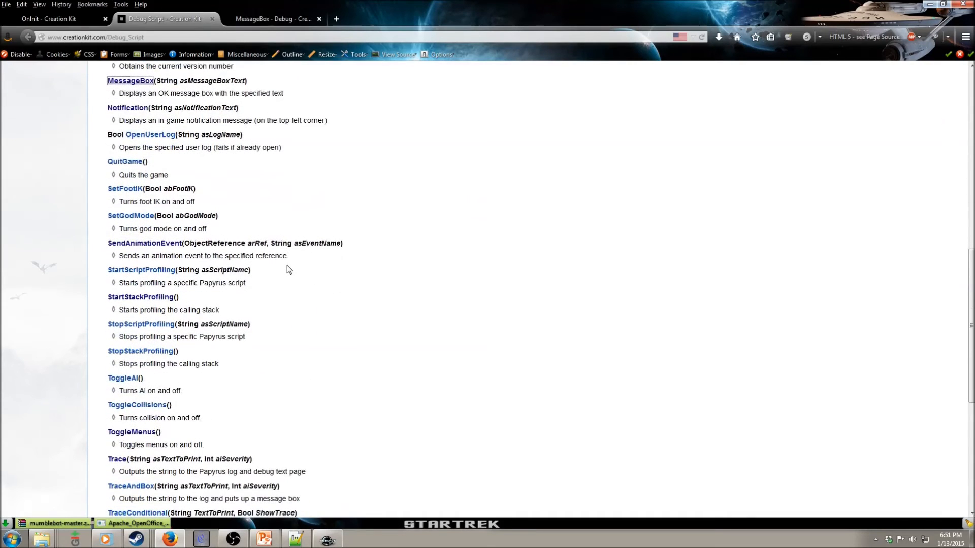
pyautogui.scroll(-3)
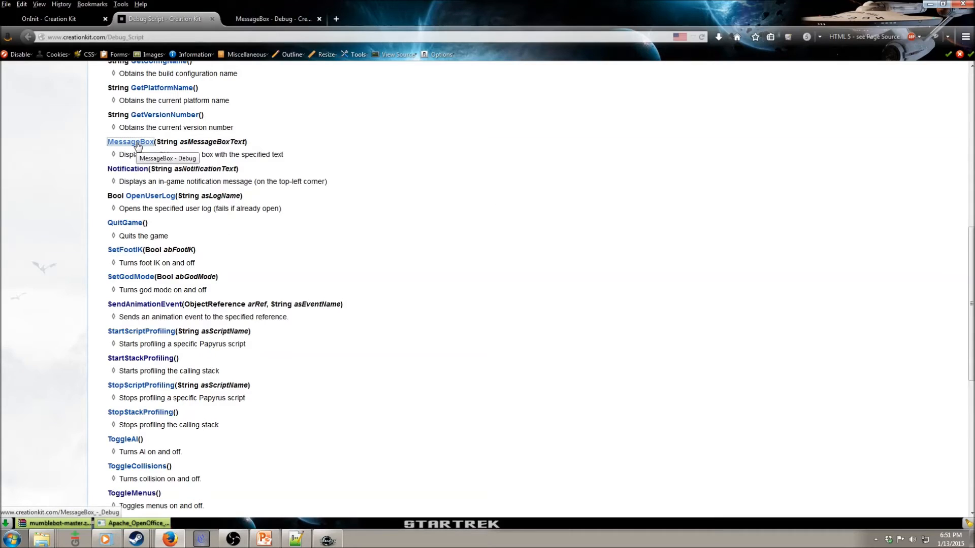
pyautogui.click(130, 142)
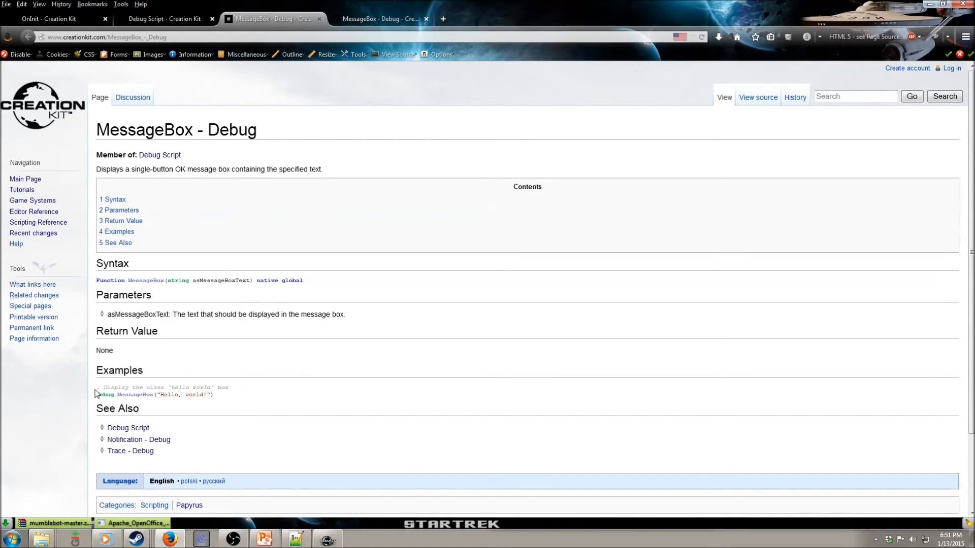
# Select the example MessageBox code and return to the script in Notepad++
pyautogui.moveTo(96, 386); pyautogui.dragTo(214, 394)
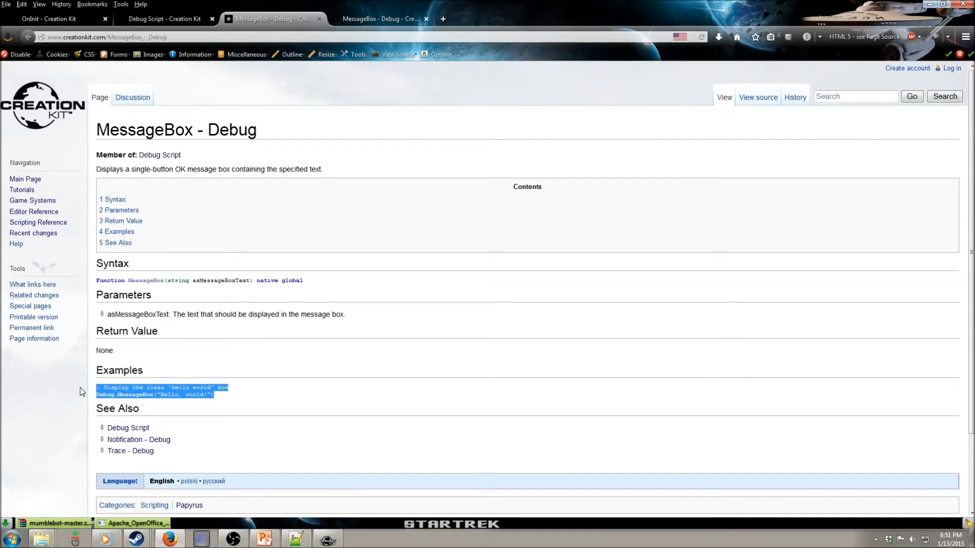
pyautogui.click(234, 412)
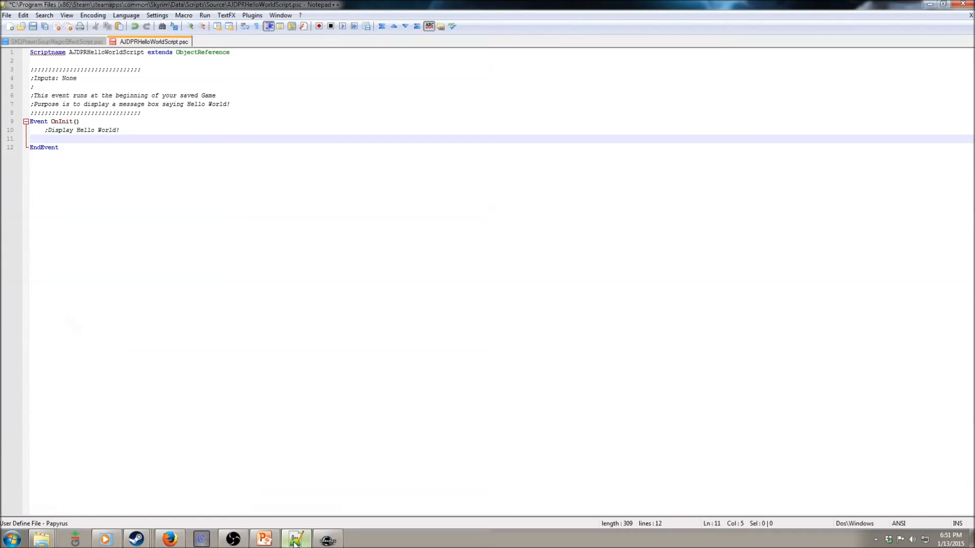
# Write Debug.MessageBox("Hello World!") on line 11 under the comment and return to Creation Kit
pyautogui.write('Debug')
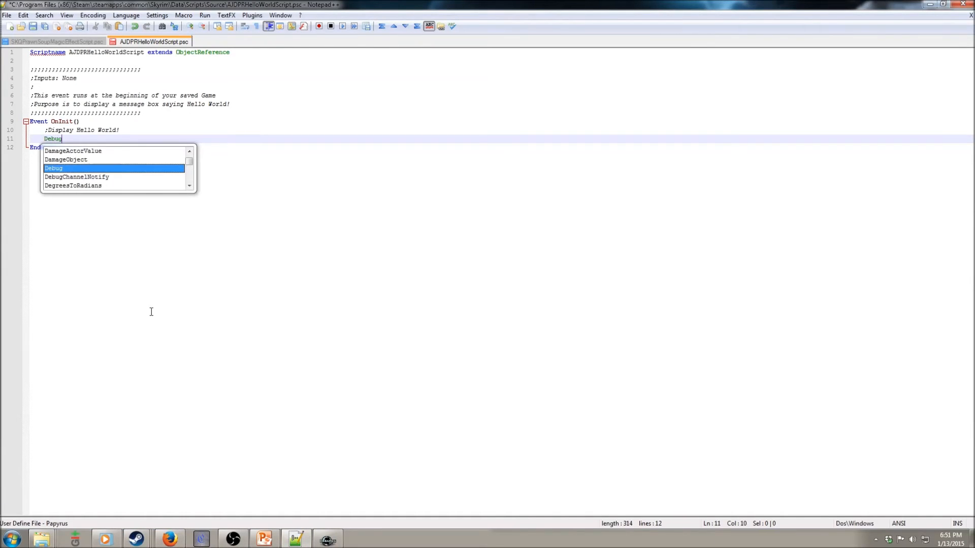
pyautogui.write('.MessageBox(')
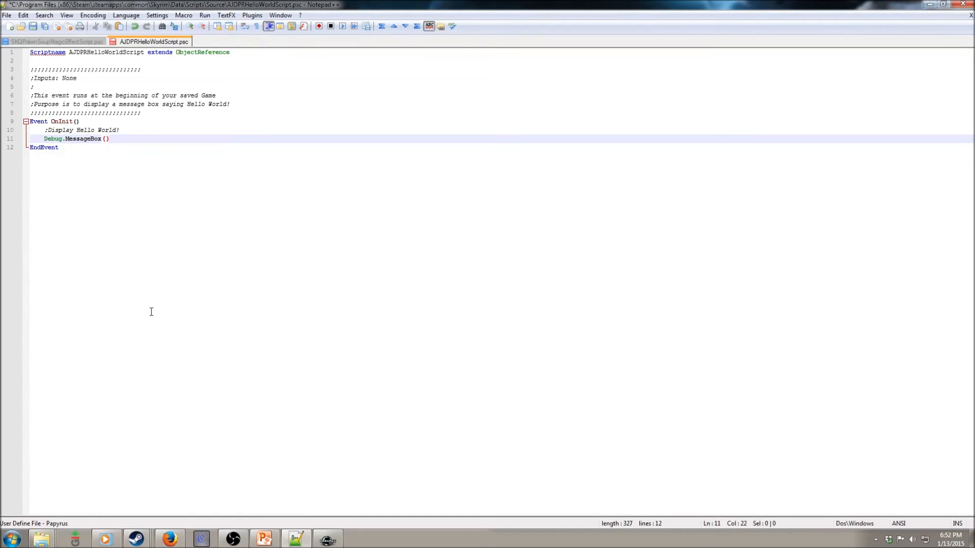
pyautogui.write('""')
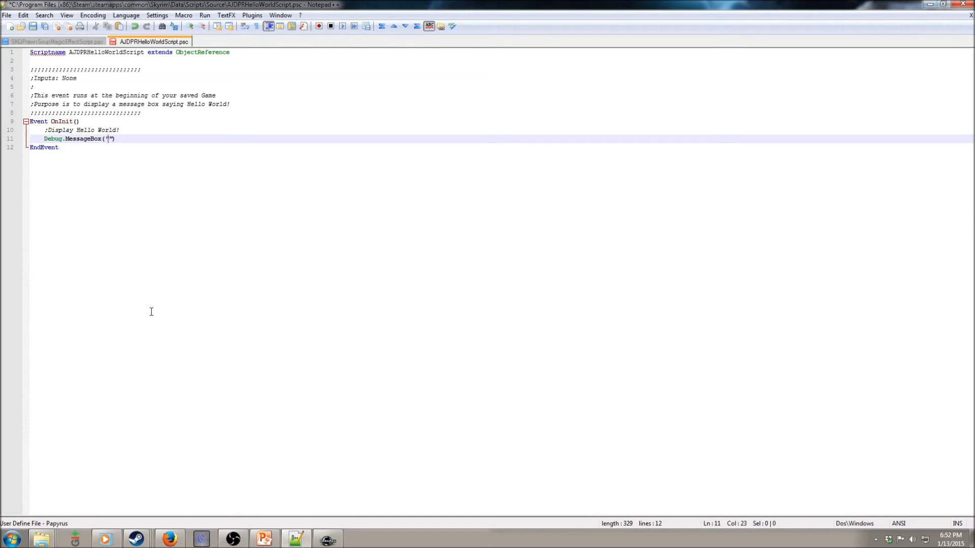
pyautogui.write('Hello World')
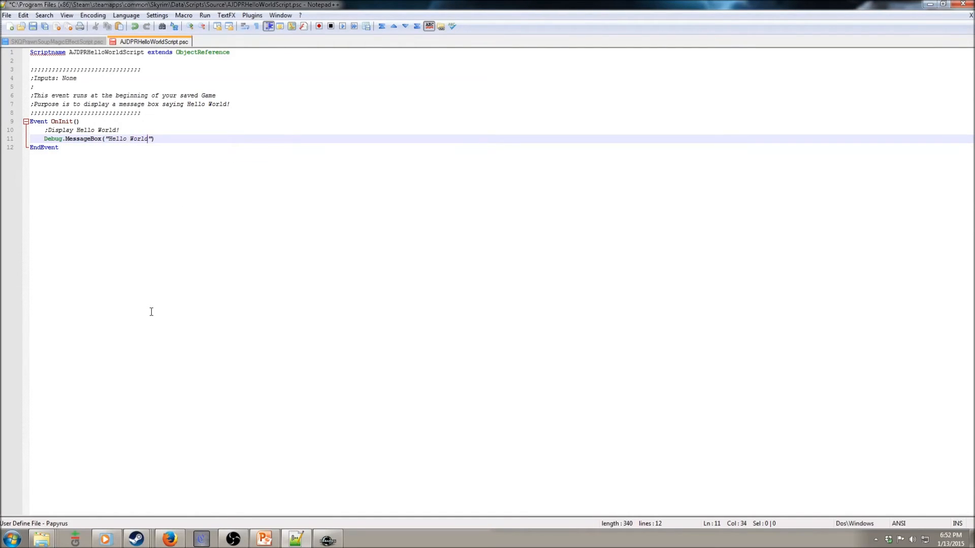
pyautogui.write('!')
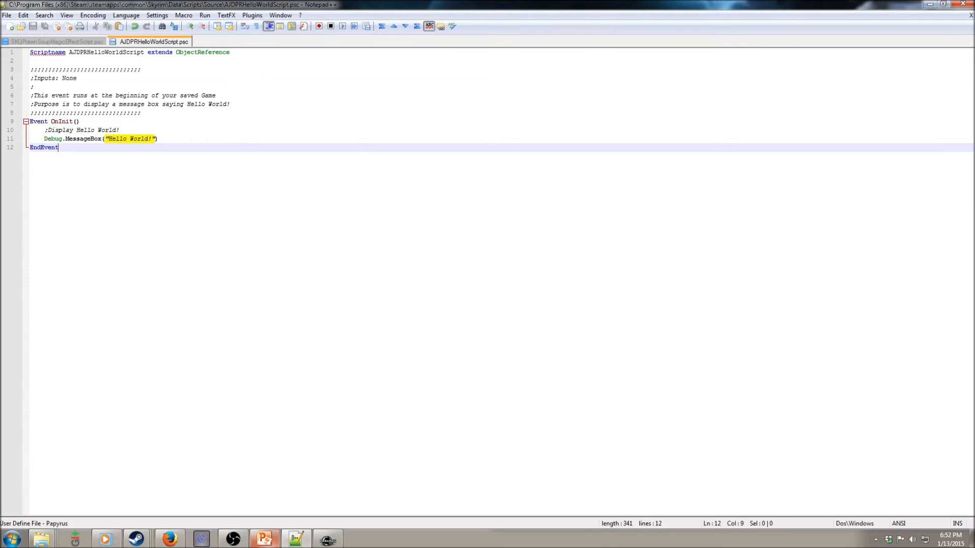
pyautogui.click(328, 538)
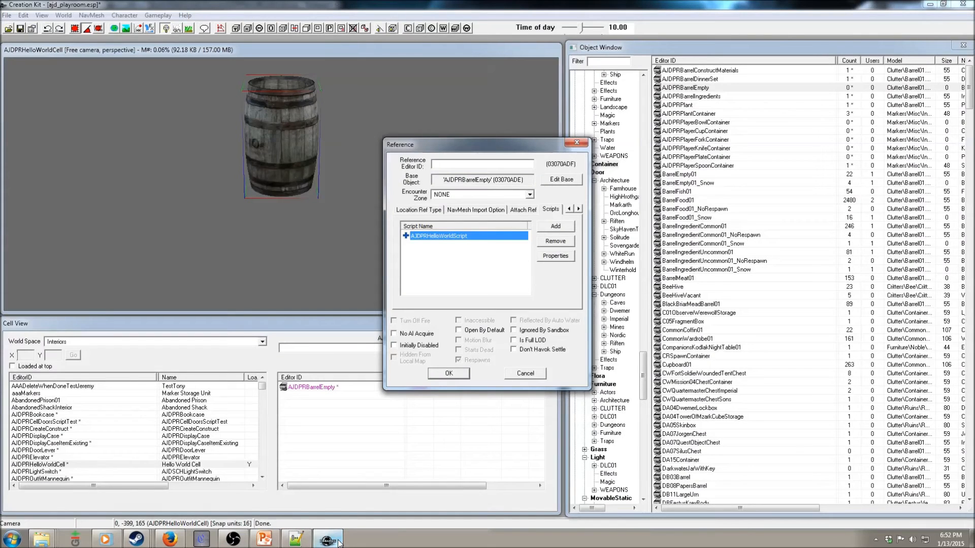
# Edit Source on AJDPRHelloWorldScript, save to compile, and decline saving after the compile fails at Hello
pyautogui.rightClick(438, 234)
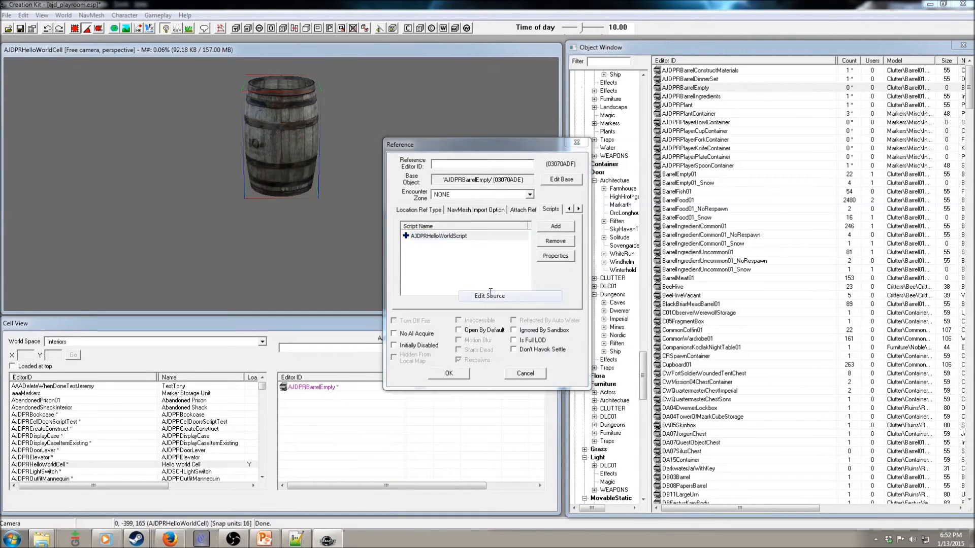
pyautogui.click(489, 296)
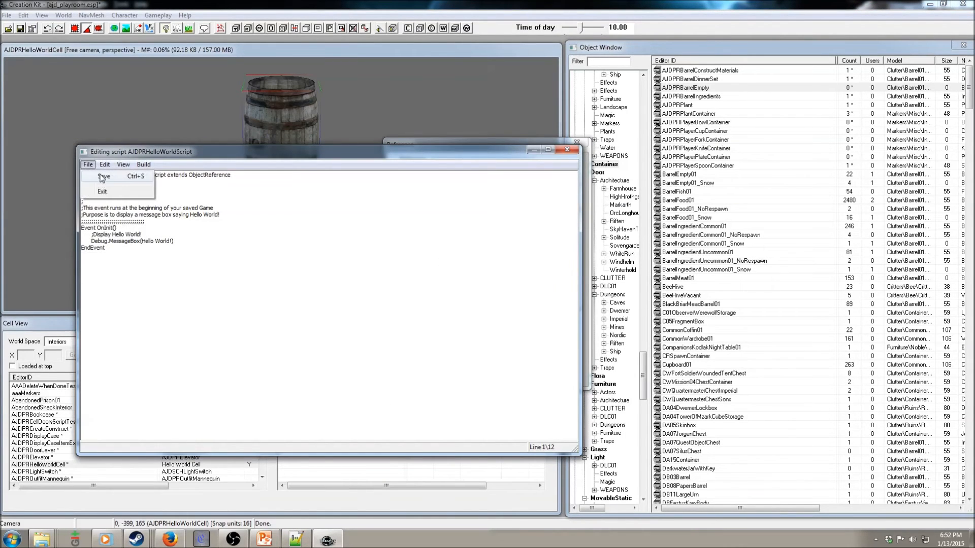
pyautogui.click(102, 176)
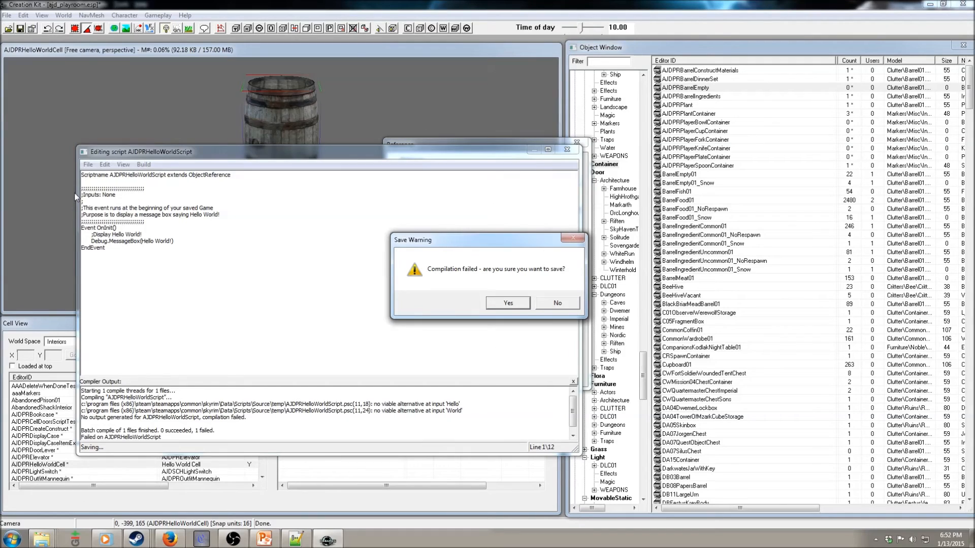
pyautogui.click(556, 303)
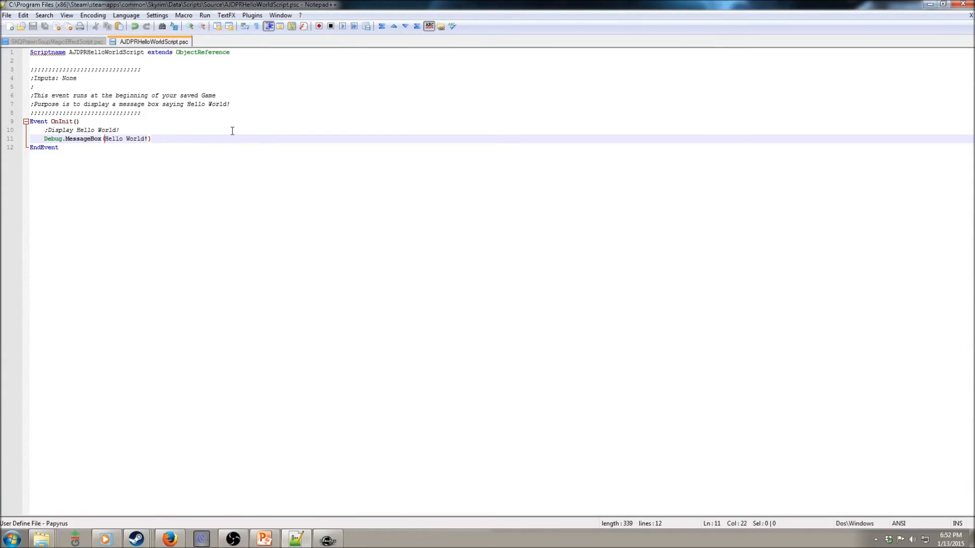
# Restore the missing quotation mark around Hello World! on line 11 and save the script
pyautogui.write('"')
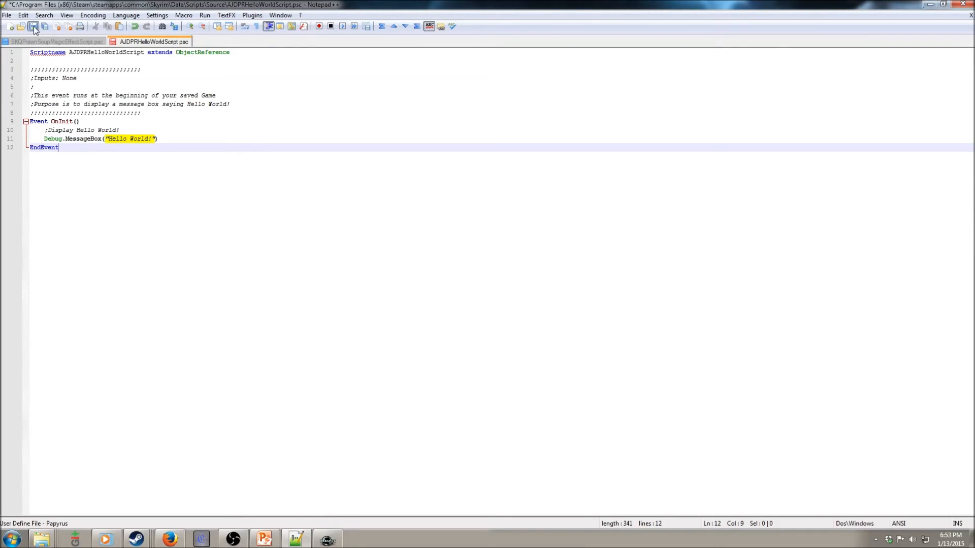
pyautogui.click(33, 26)
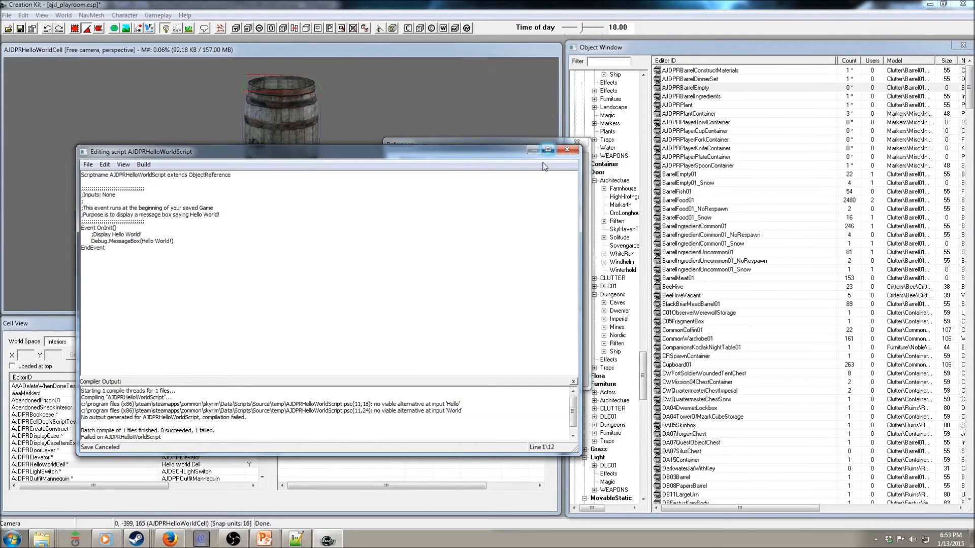
# Reopen the script source, save to compile the corrected line, and confirm the barrel's Reference dialog with OK
pyautogui.rightClick(436, 236)
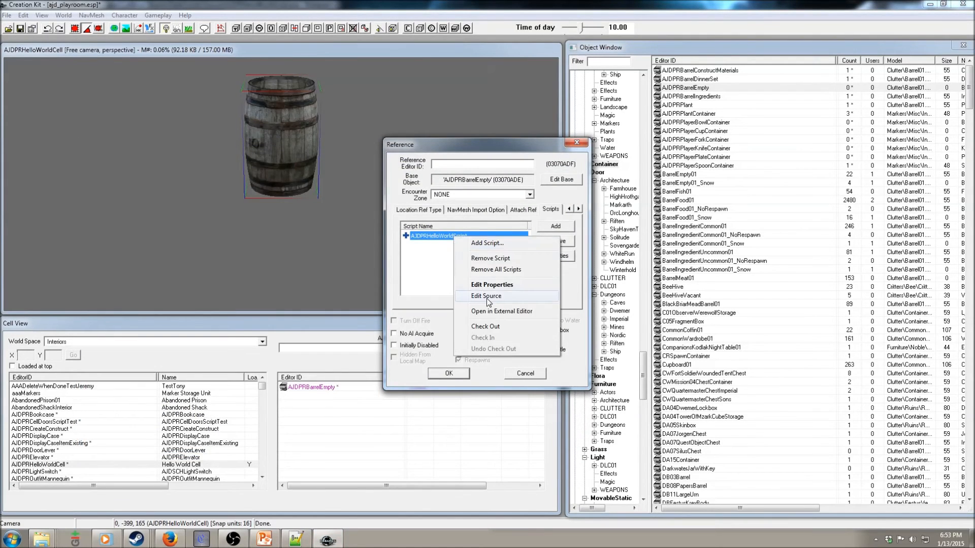
pyautogui.click(486, 295)
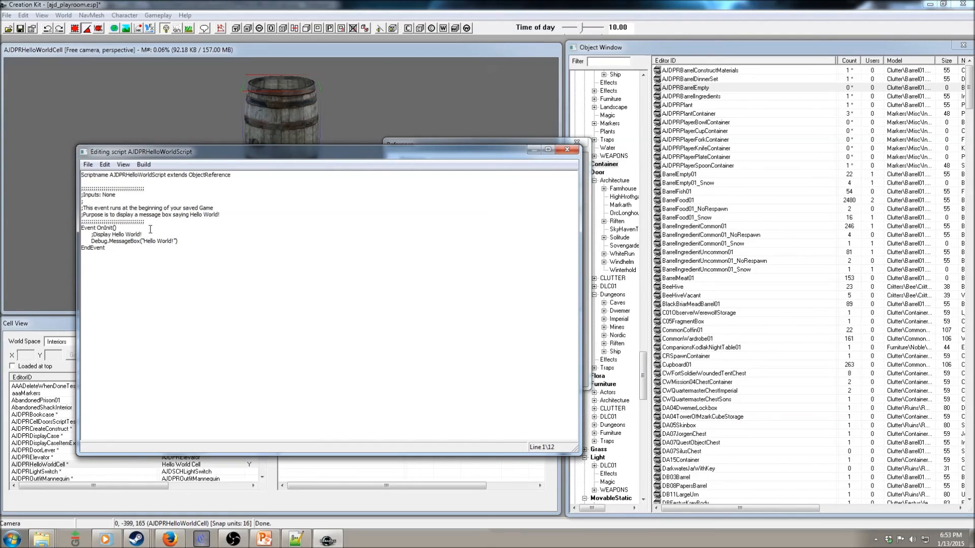
pyautogui.click(87, 165)
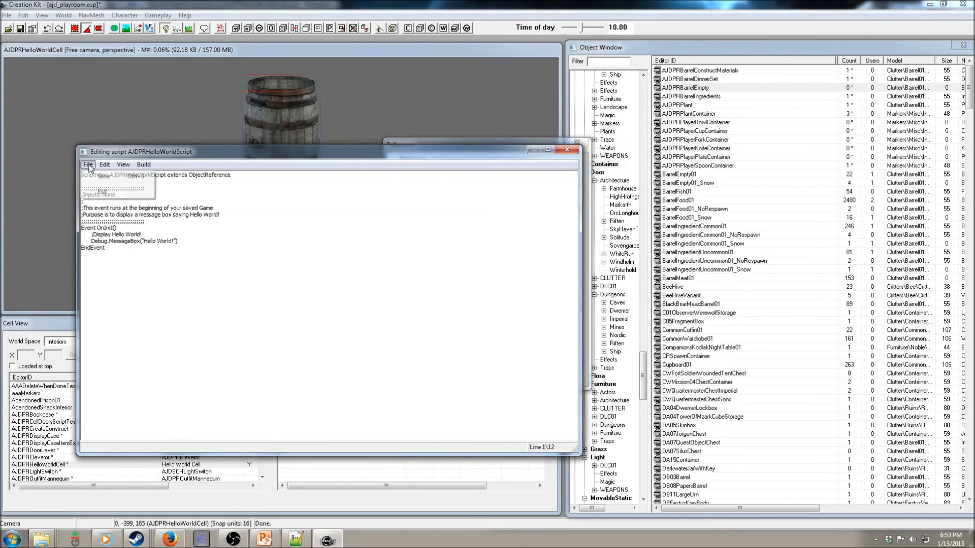
pyautogui.click(100, 175)
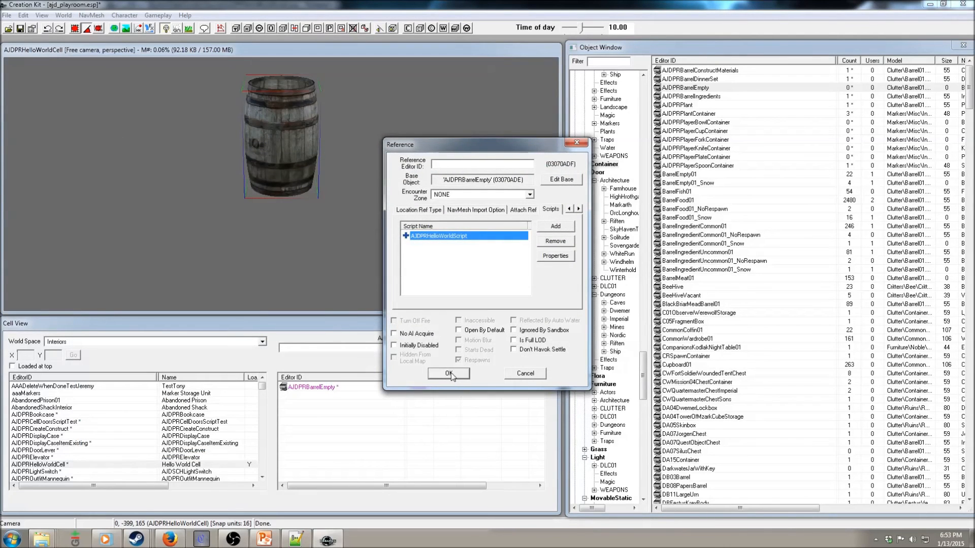
pyautogui.click(449, 374)
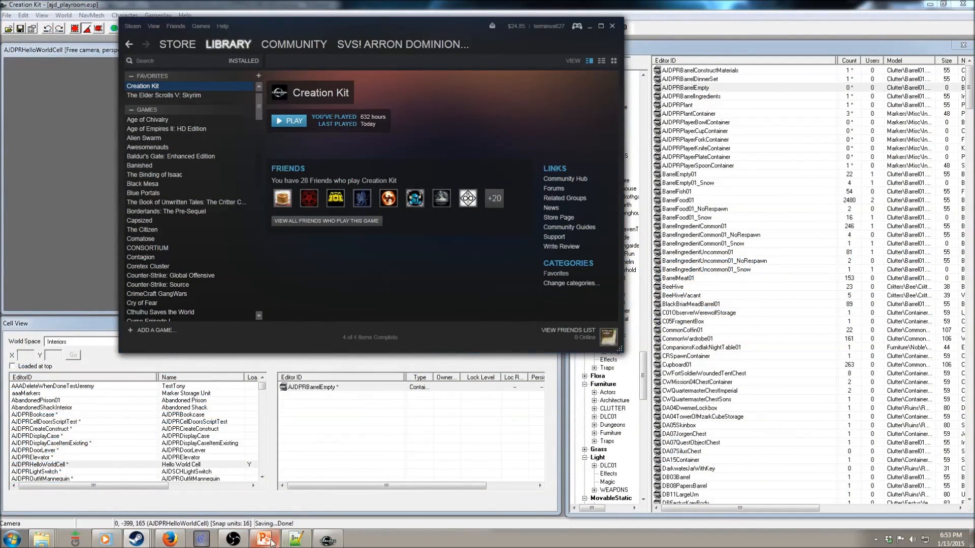
pyautogui.moveTo(265, 538)
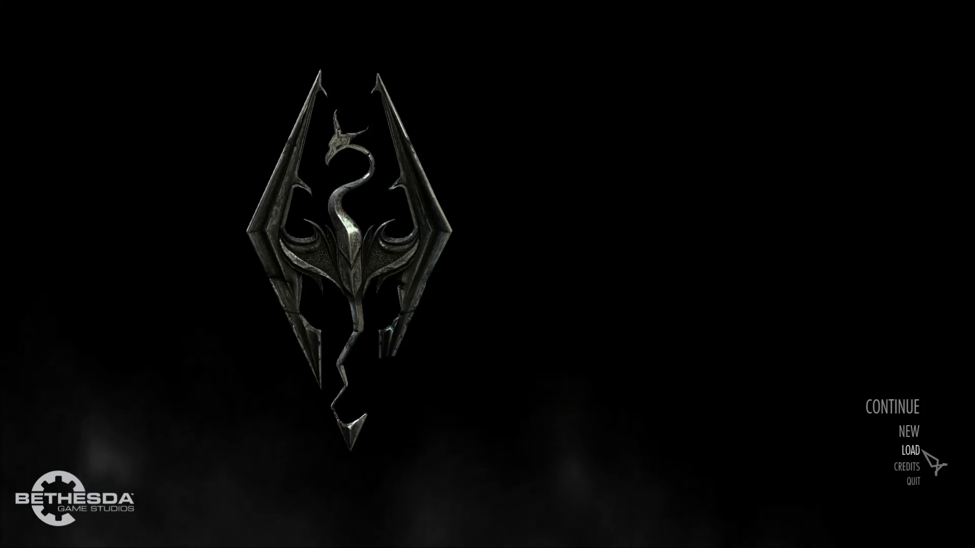
# Load save 1110 despite the missing-content warning and dismiss the Hello World! message box
pyautogui.click(908, 447)
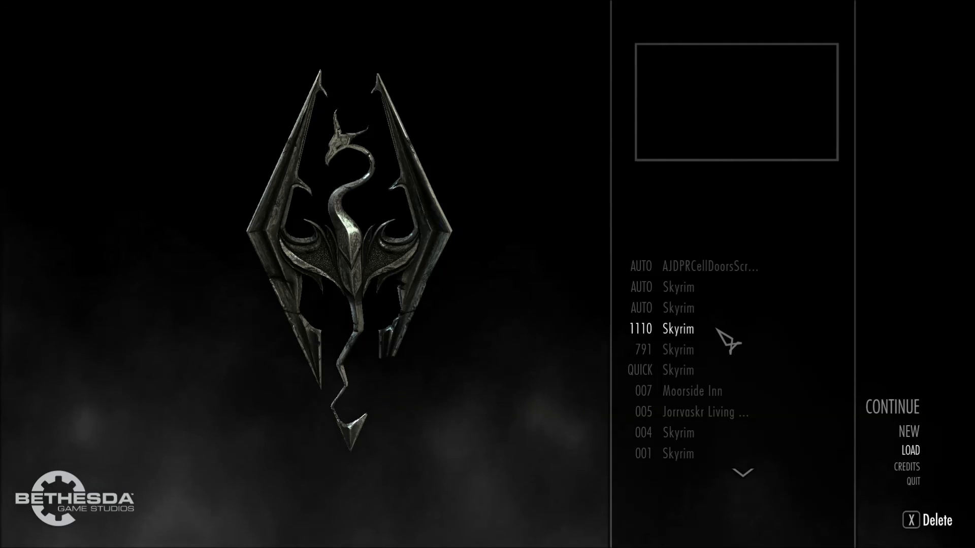
pyautogui.click(676, 329)
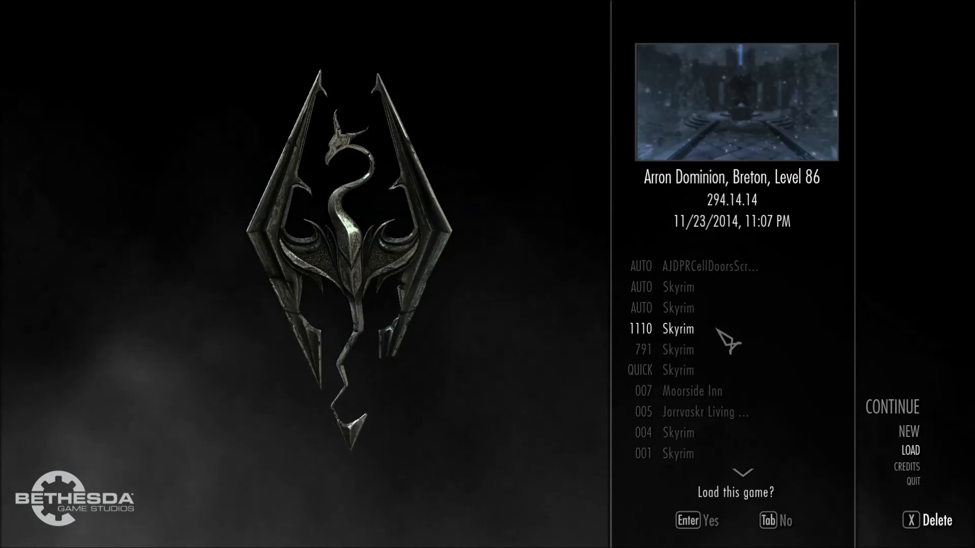
pyautogui.press('Enter')
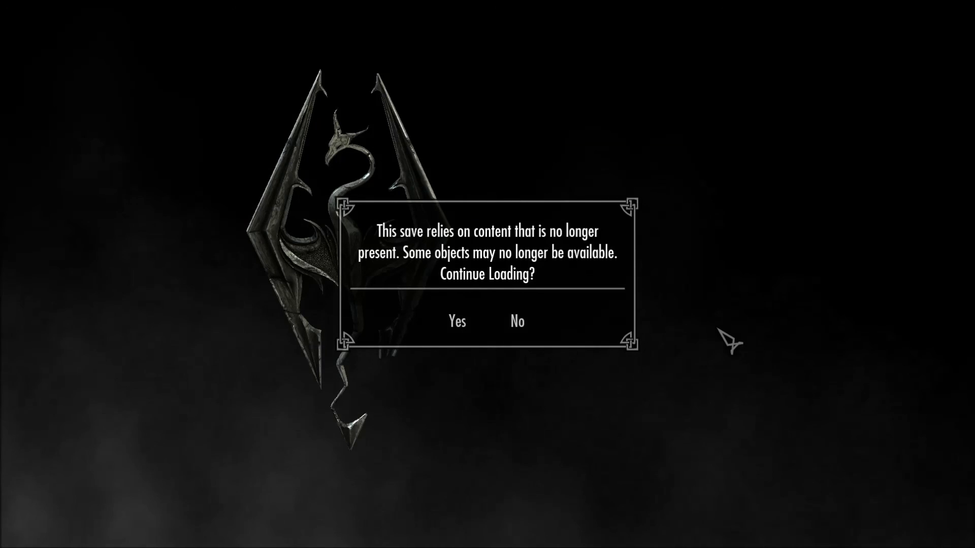
pyautogui.click(456, 322)
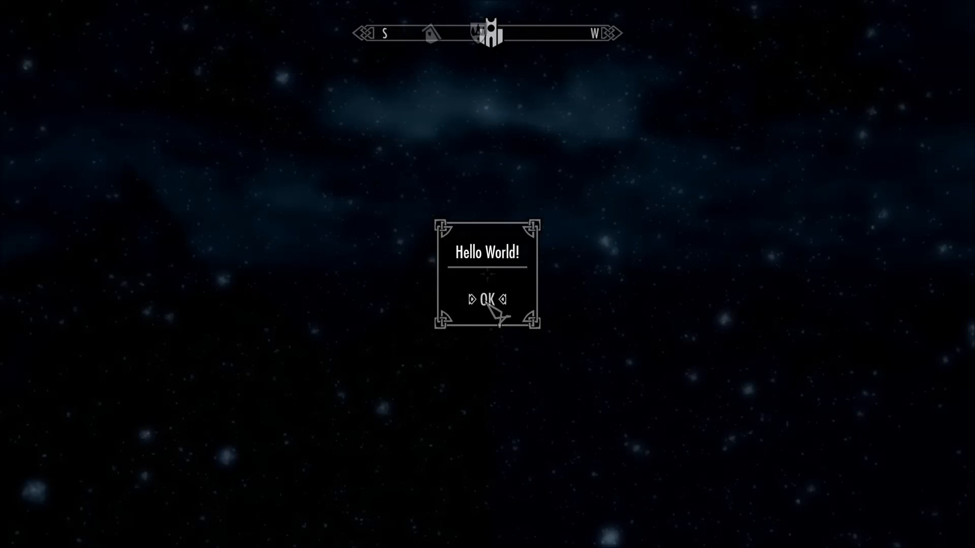
pyautogui.click(487, 299)
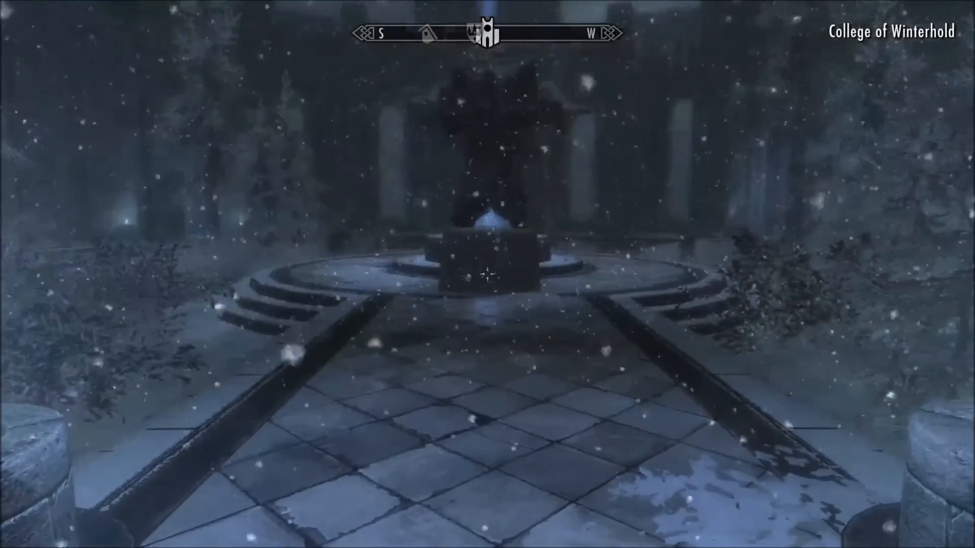